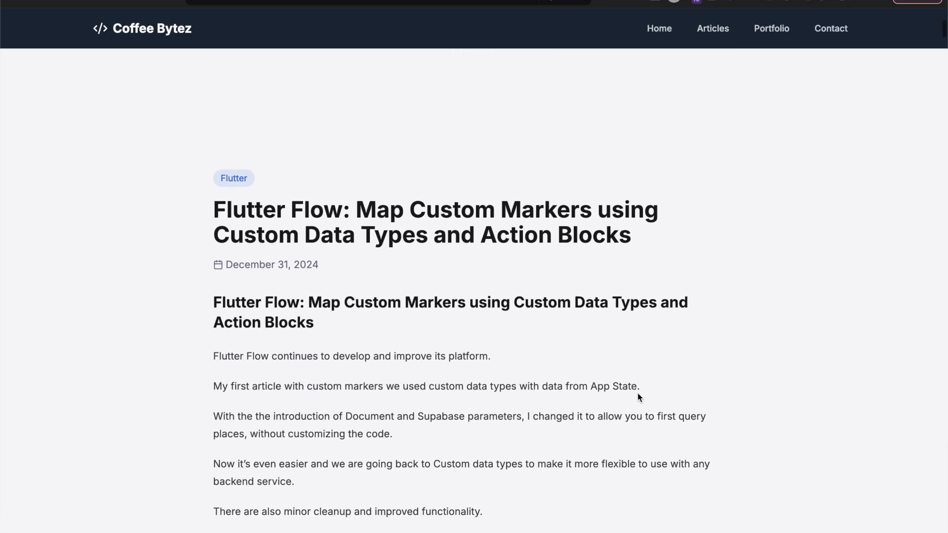
Scroll through the current document before switching applications.
{"action": "scroll", "scroll_direction": "down", "scroll_amount": 3}
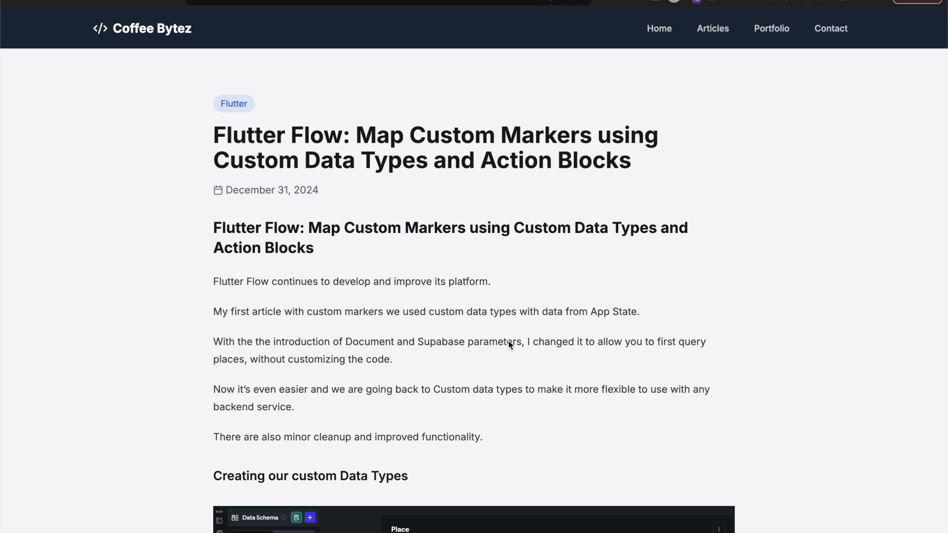
{"action": "mouse_move", "coordinate": [385, 6]}
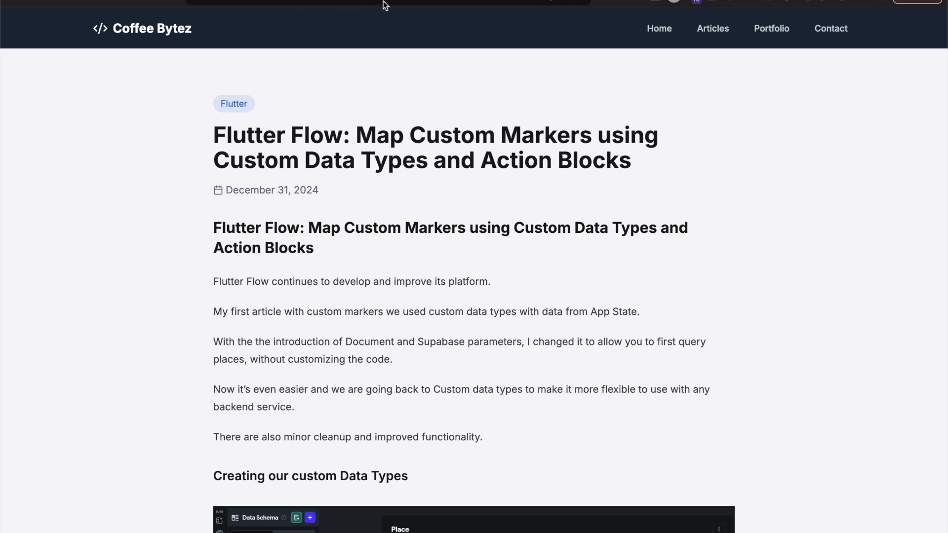
{"action": "mouse_move", "coordinate": [307, 311]}
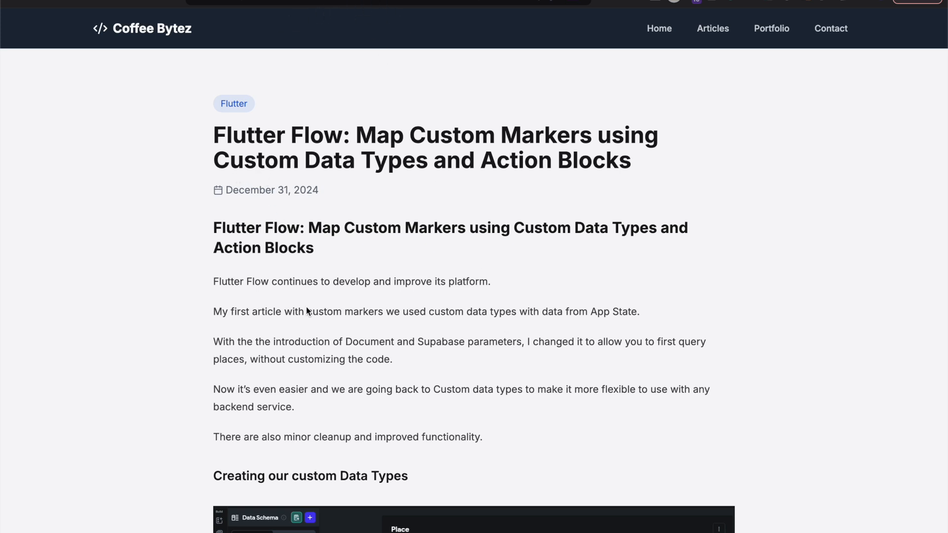
{"action": "scroll", "scroll_direction": "down", "scroll_amount": 3}
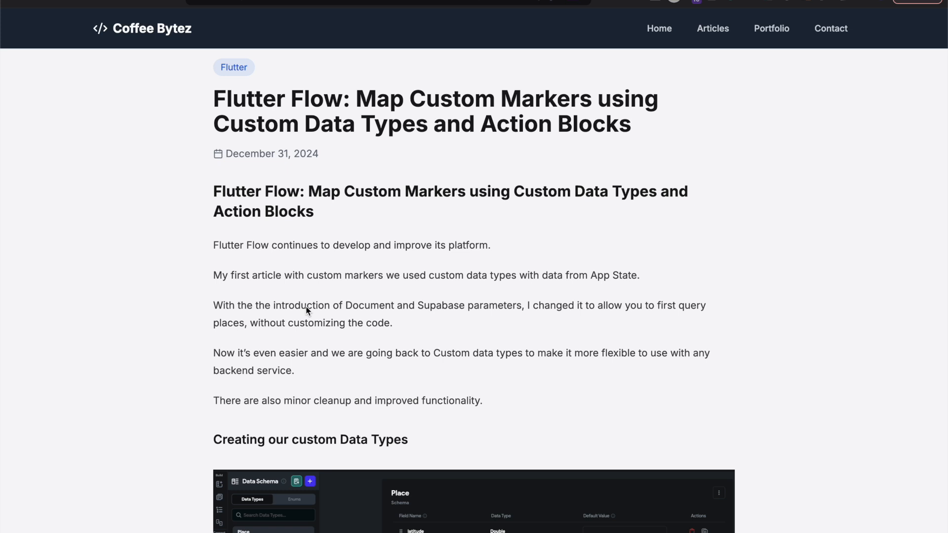
{"action": "scroll", "scroll_direction": "down", "scroll_amount": 3}
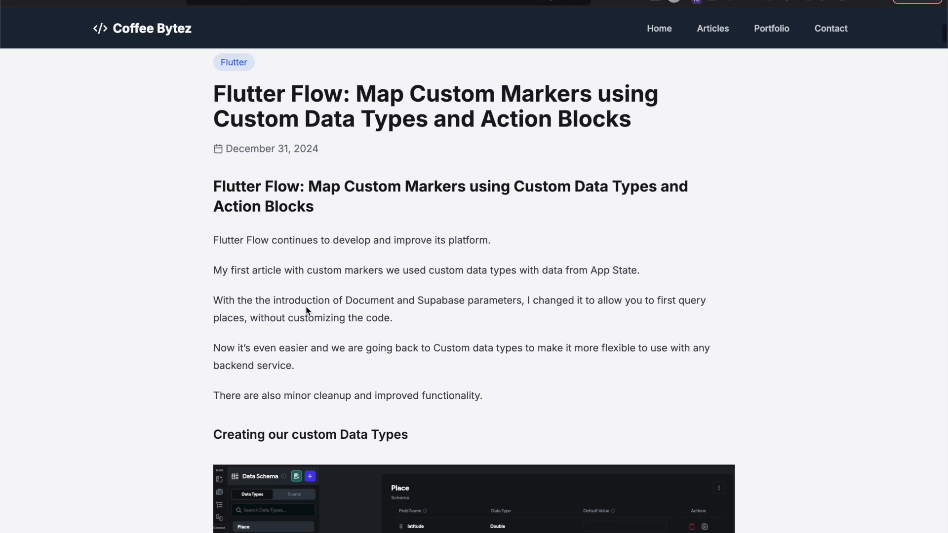
{"action": "scroll", "scroll_direction": "down", "scroll_amount": 3}
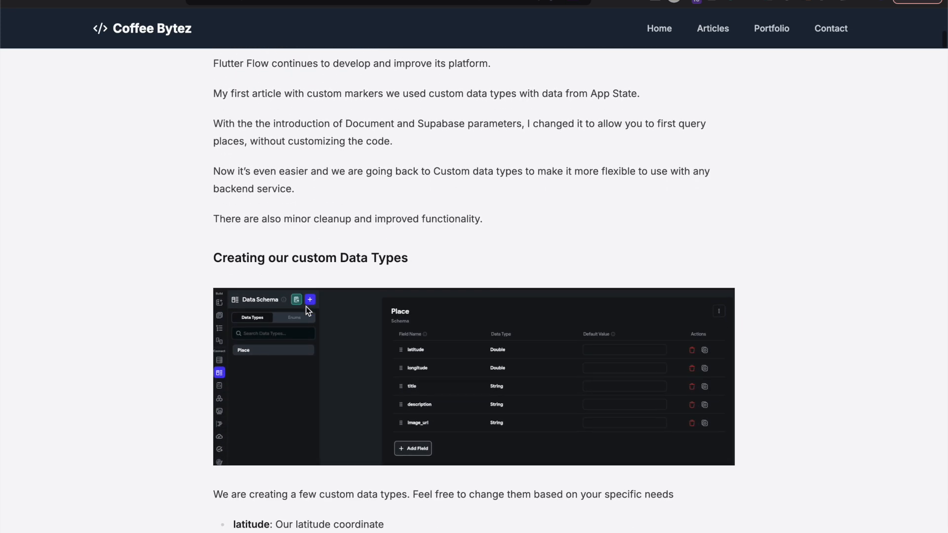
{"action": "scroll", "scroll_direction": "down", "scroll_amount": 3}
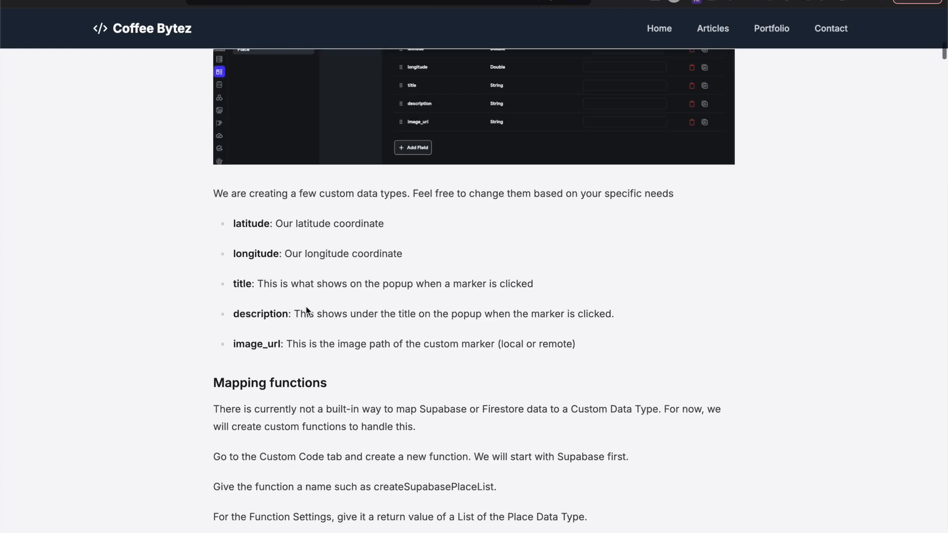
{"action": "scroll", "scroll_direction": "down", "scroll_amount": 3}
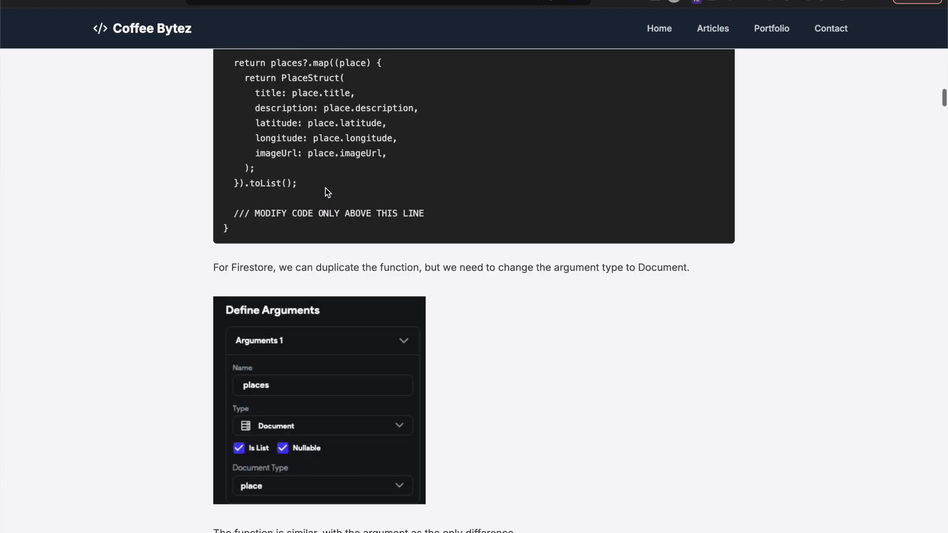
{"action": "scroll", "scroll_direction": "down", "scroll_amount": 3}
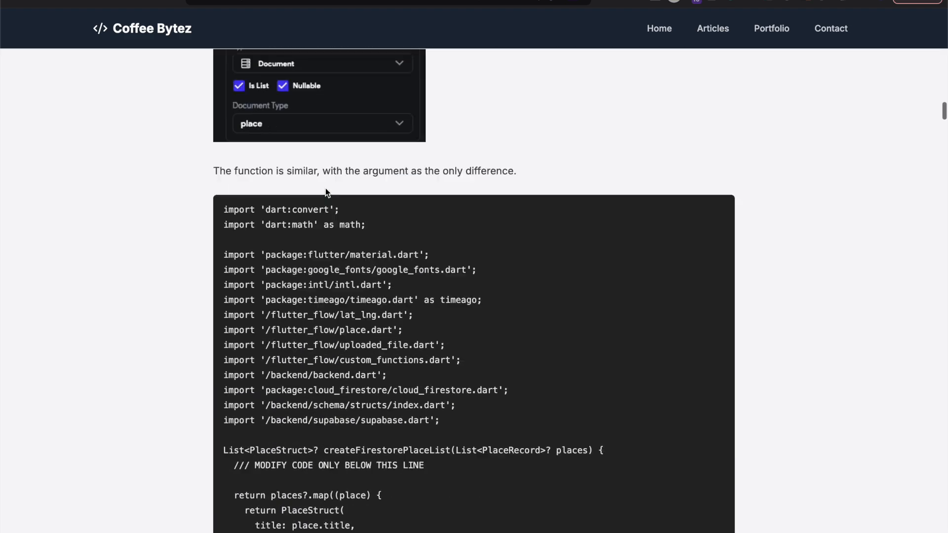
{"action": "scroll", "scroll_direction": "down", "scroll_amount": 3}
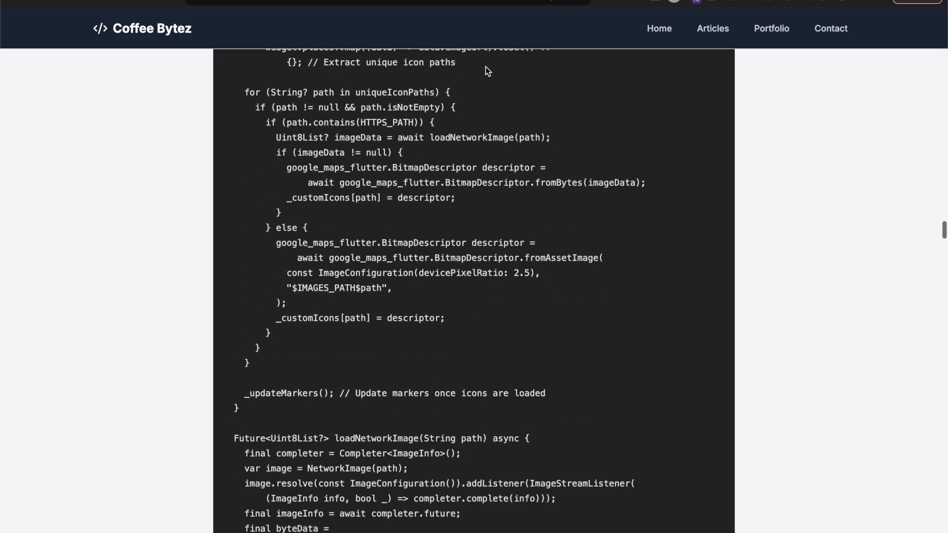
{"action": "mouse_move", "coordinate": [633, 3]}
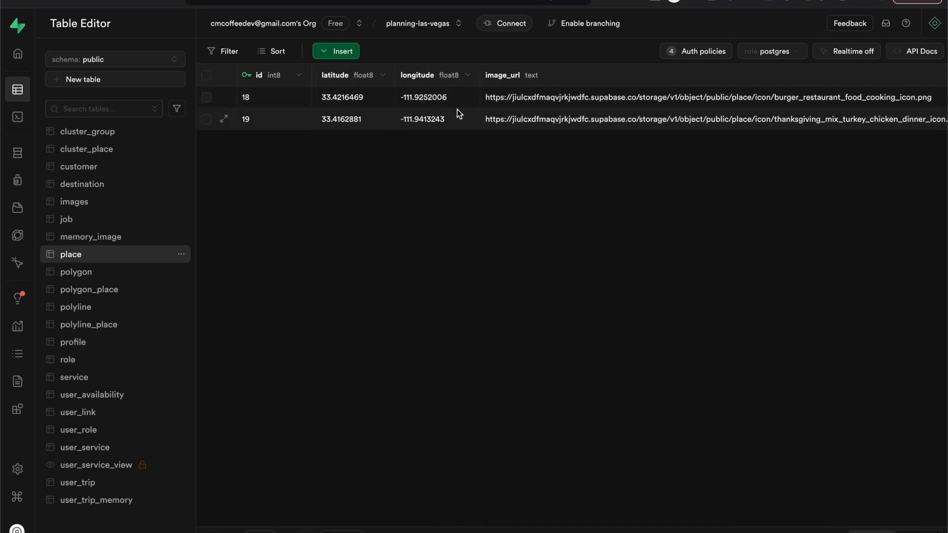
{"action": "mouse_move", "coordinate": [380, 104]}
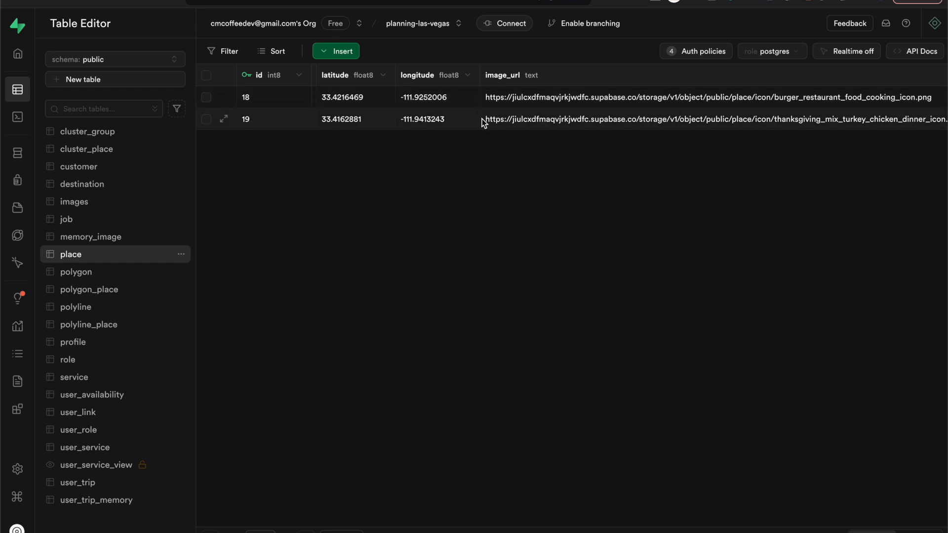
{"action": "scroll", "scroll_direction": "right", "scroll_amount": 3}
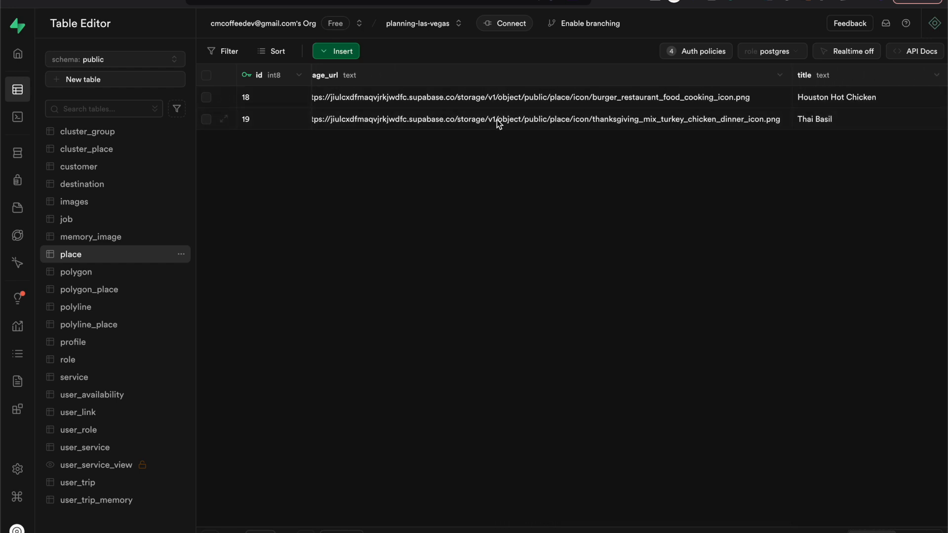
{"action": "scroll", "scroll_direction": "right", "scroll_amount": 3}
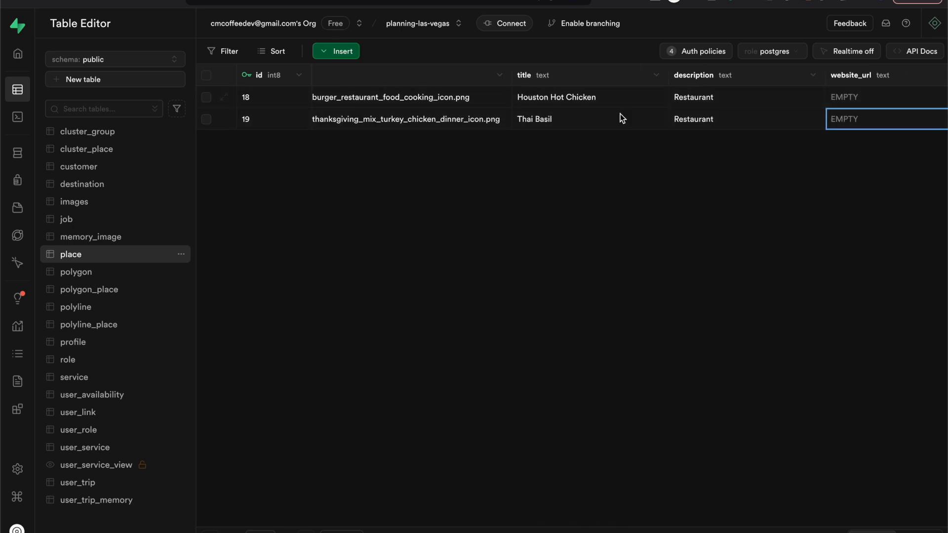
Switch to FlutterFlow and show the Place data type's fields in Data Schema.
{"action": "type", "text": "android Studio"}
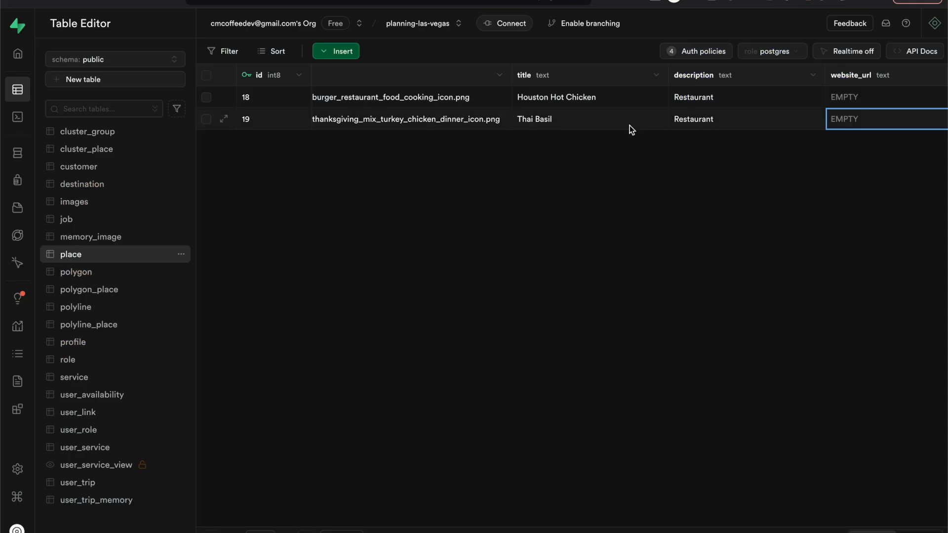
{"action": "mouse_move", "coordinate": [764, 62]}
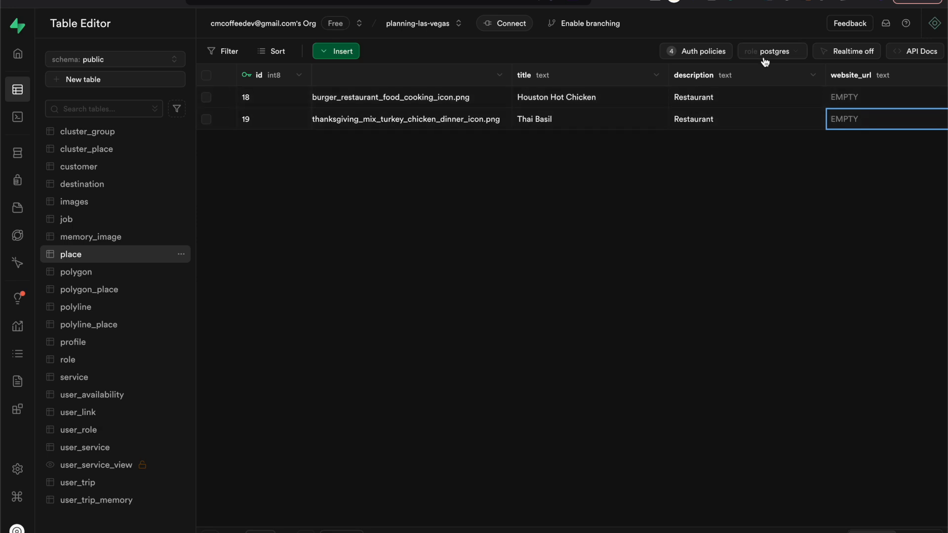
{"action": "type", "text": "flutterFlow"}
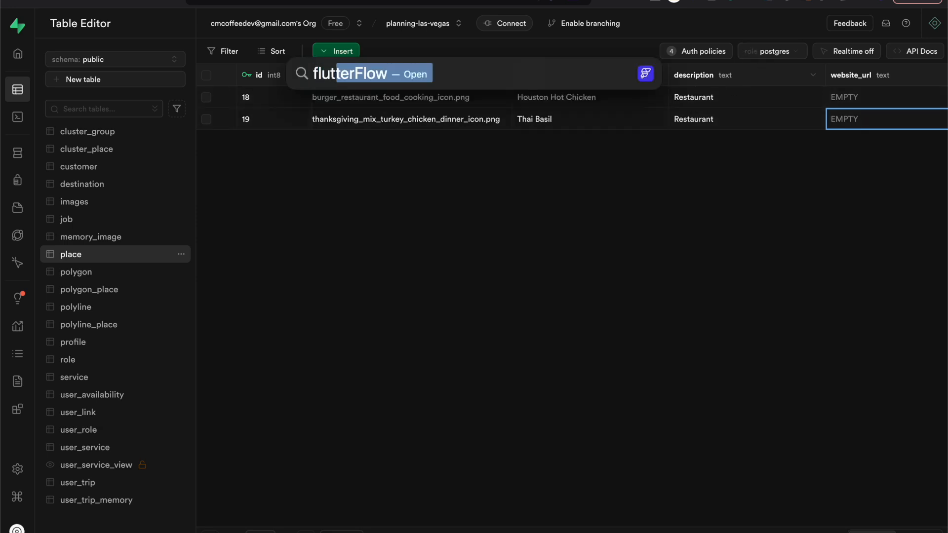
{"action": "left_click", "coordinate": [414, 73]}
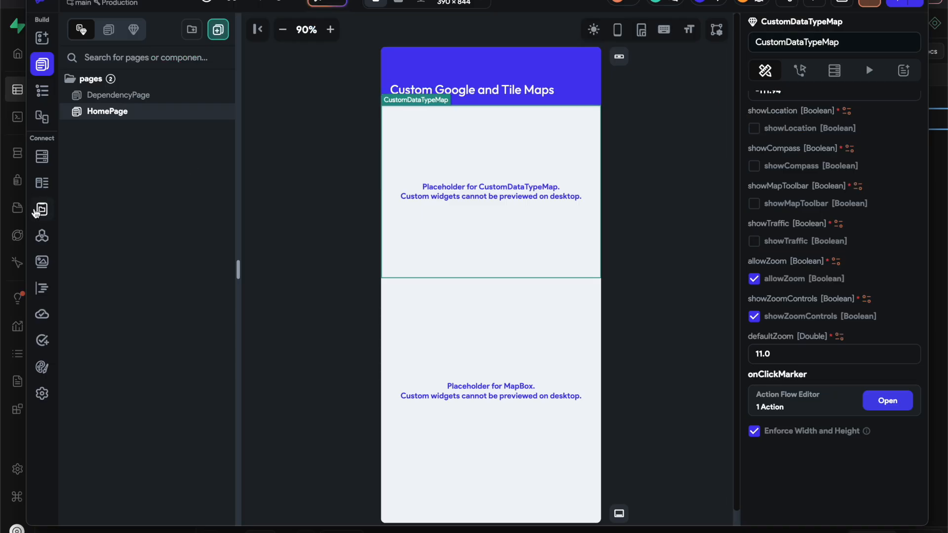
{"action": "left_click", "coordinate": [41, 183]}
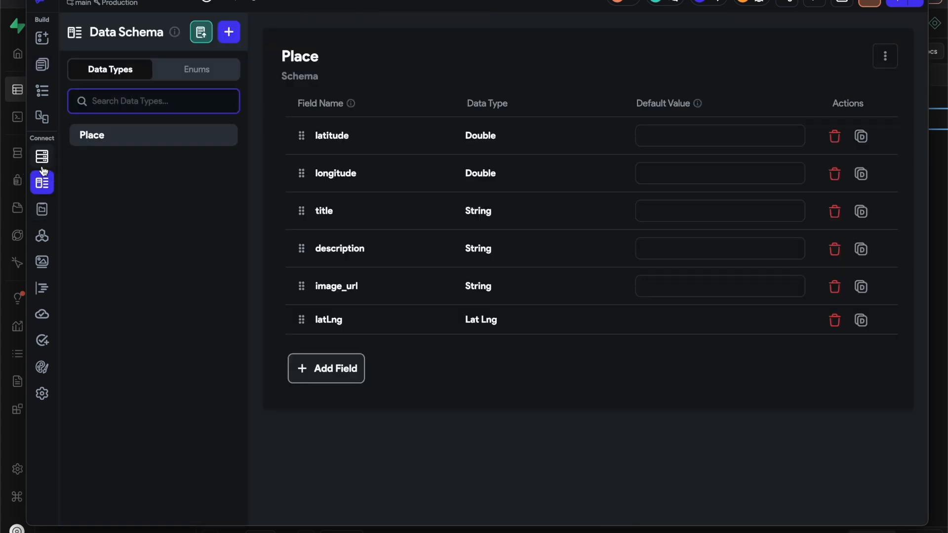
{"action": "left_click", "coordinate": [153, 101]}
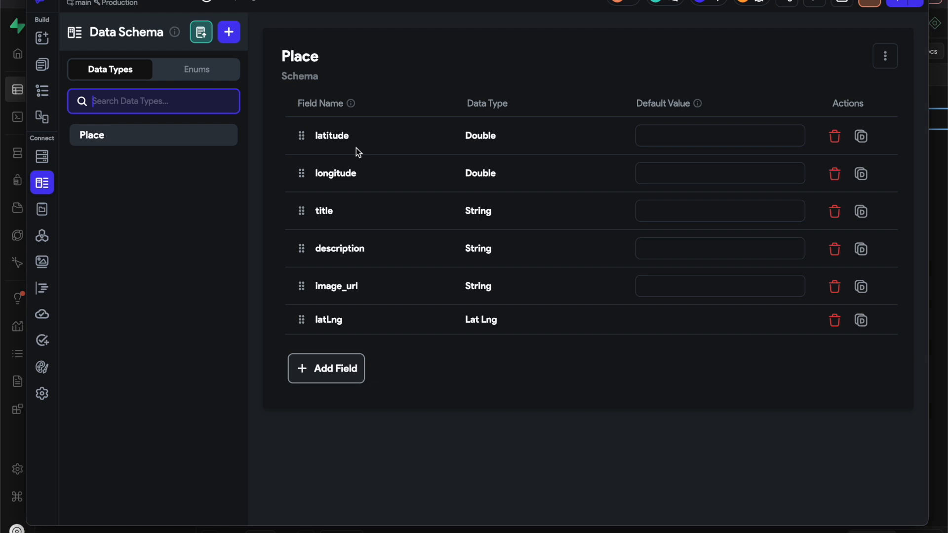
{"action": "mouse_move", "coordinate": [365, 330]}
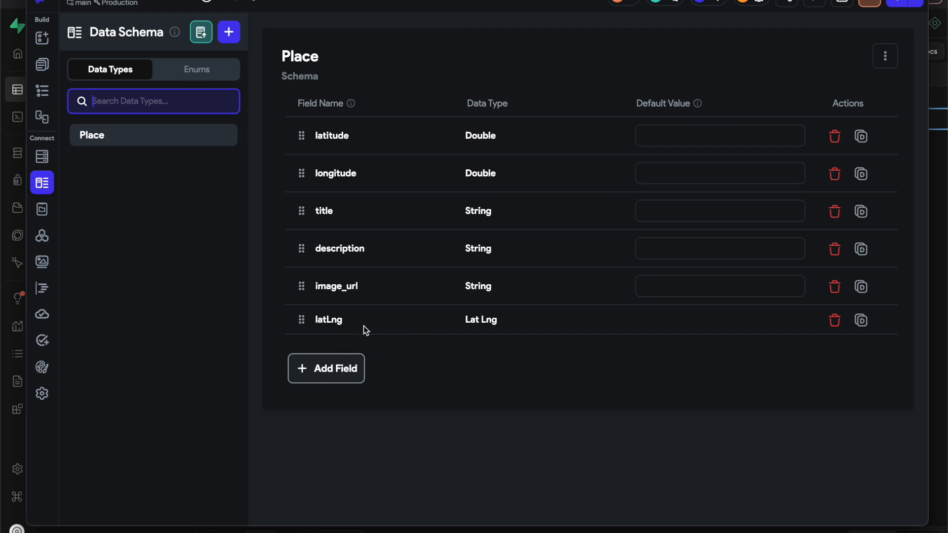
{"action": "mouse_move", "coordinate": [344, 151]}
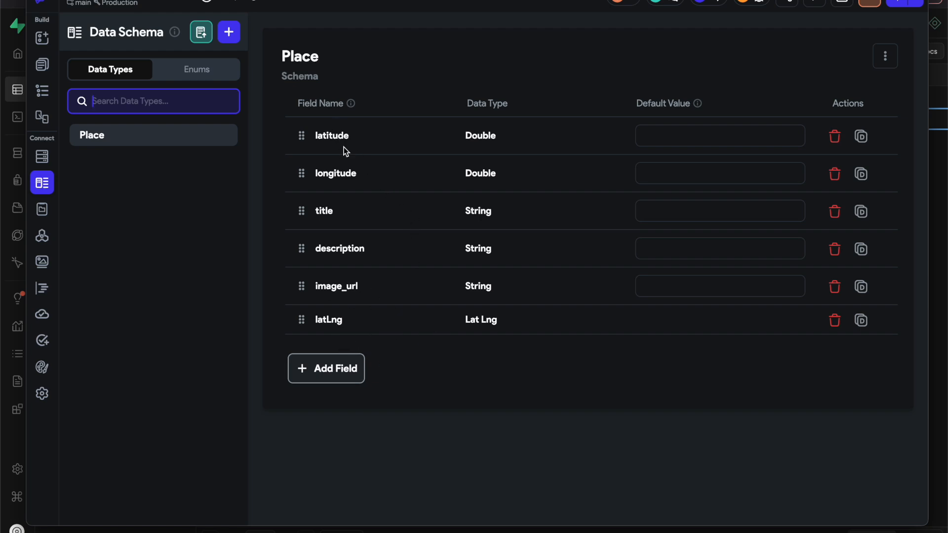
{"action": "mouse_move", "coordinate": [458, 316]}
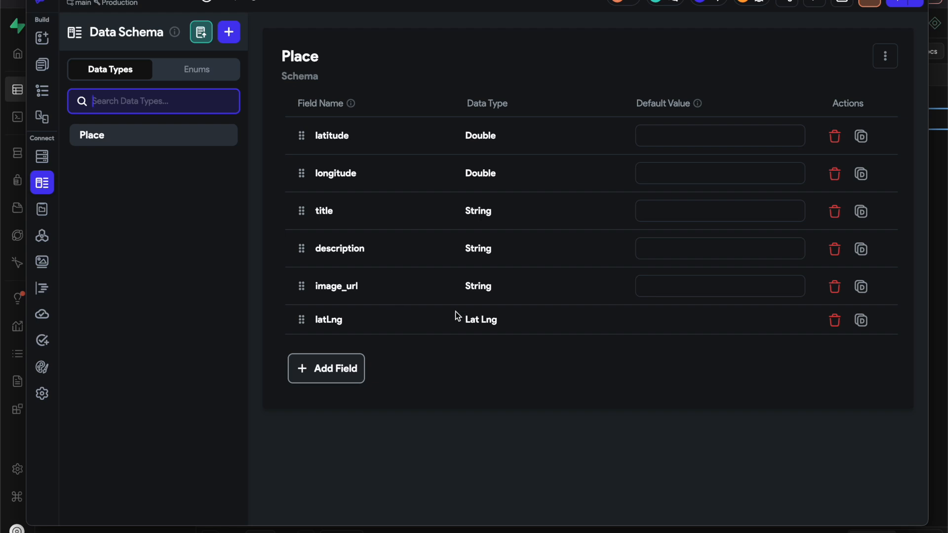
{"action": "mouse_move", "coordinate": [442, 224]}
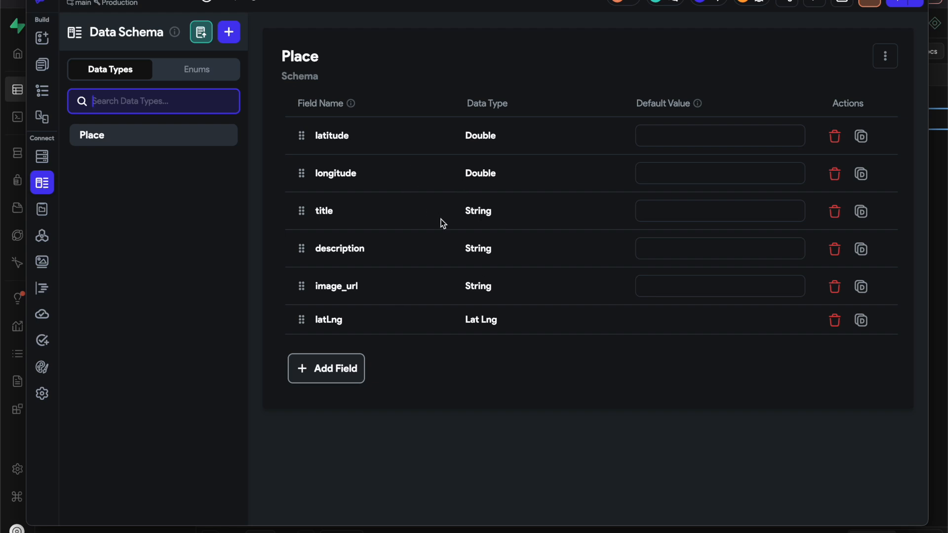
{"action": "mouse_move", "coordinate": [442, 271]}
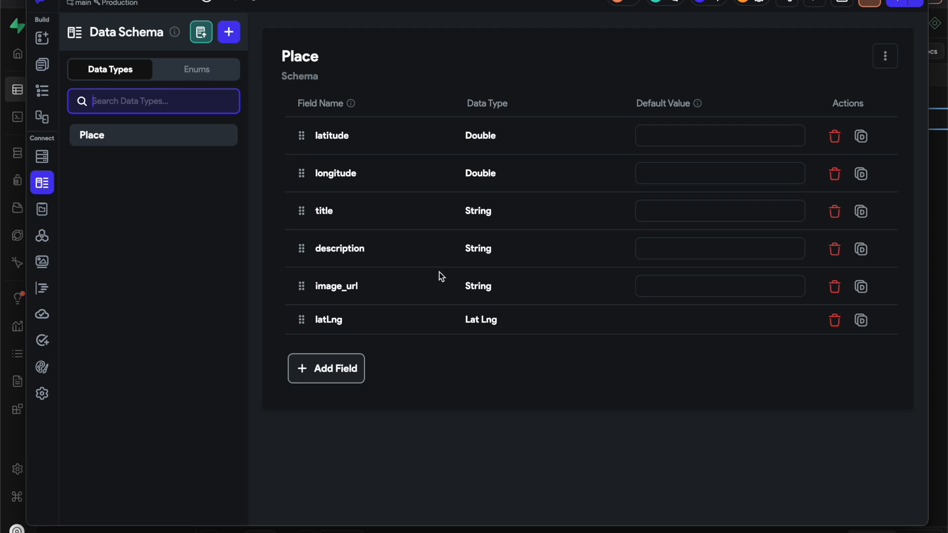
{"action": "mouse_move", "coordinate": [436, 313]}
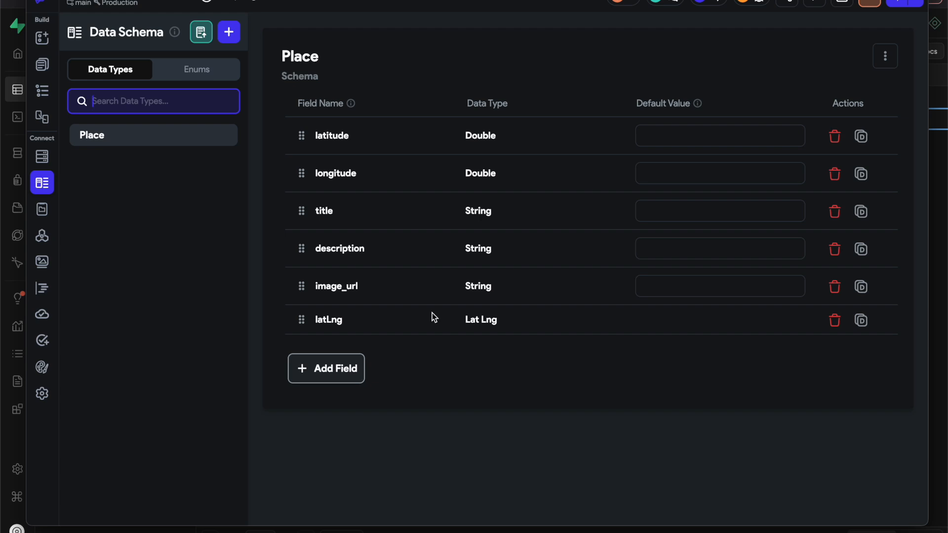
{"action": "mouse_move", "coordinate": [333, 150]}
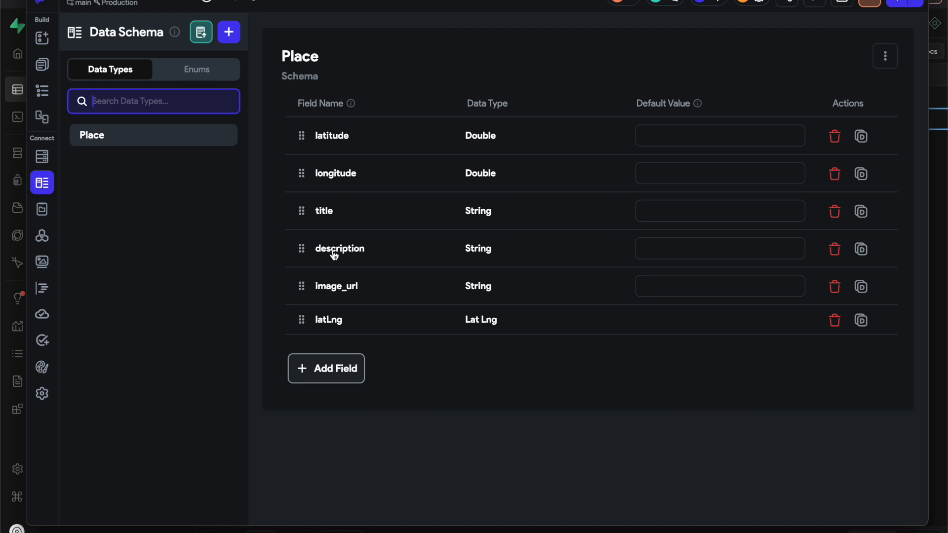
{"action": "mouse_move", "coordinate": [371, 271]}
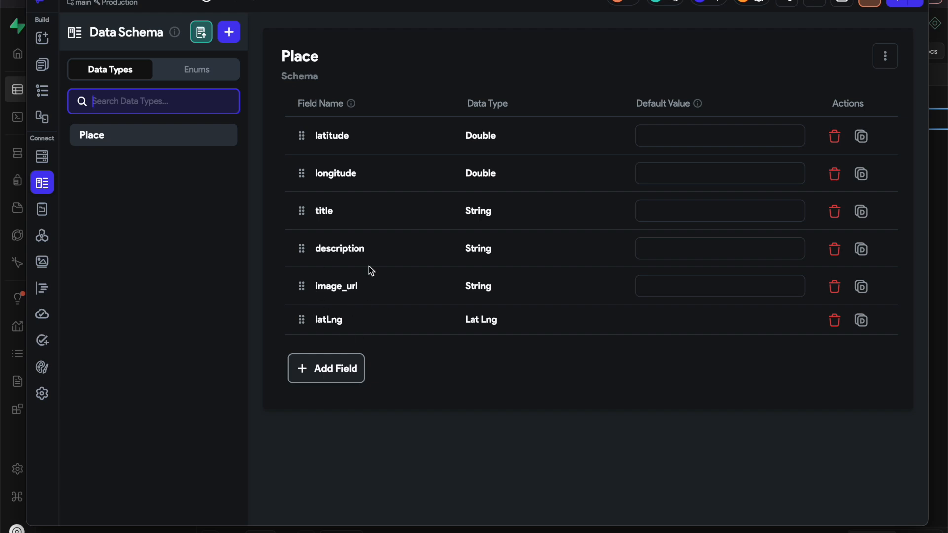
{"action": "mouse_move", "coordinate": [57, 225]}
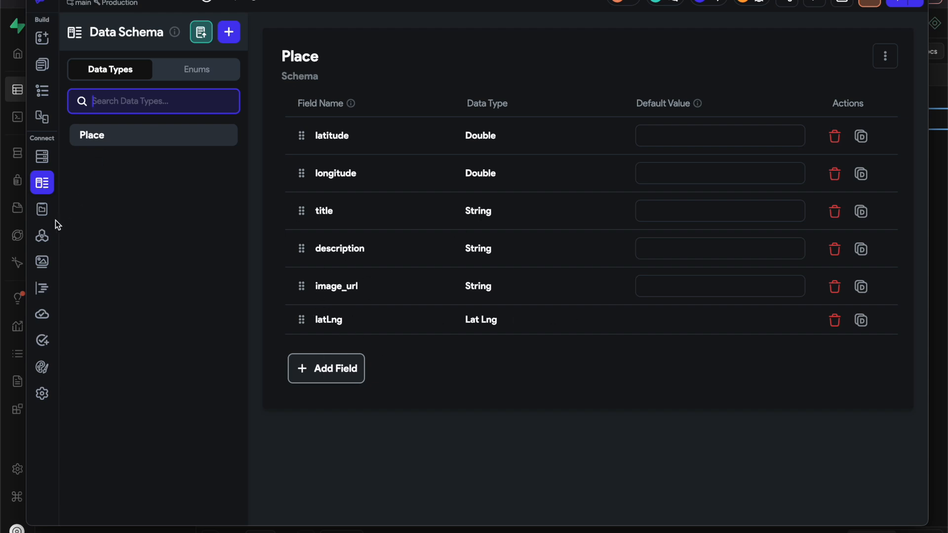
{"action": "left_click", "coordinate": [41, 287]}
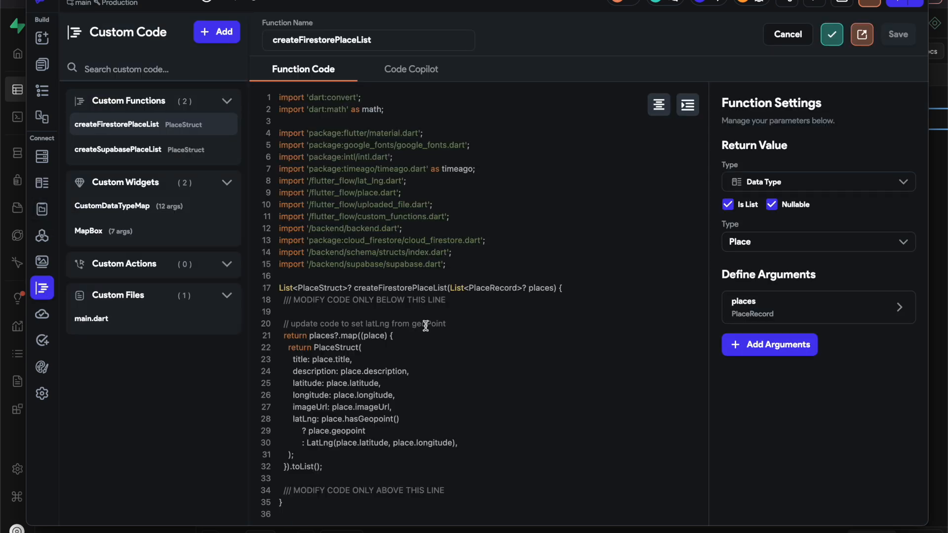
{"action": "left_click", "coordinate": [117, 149]}
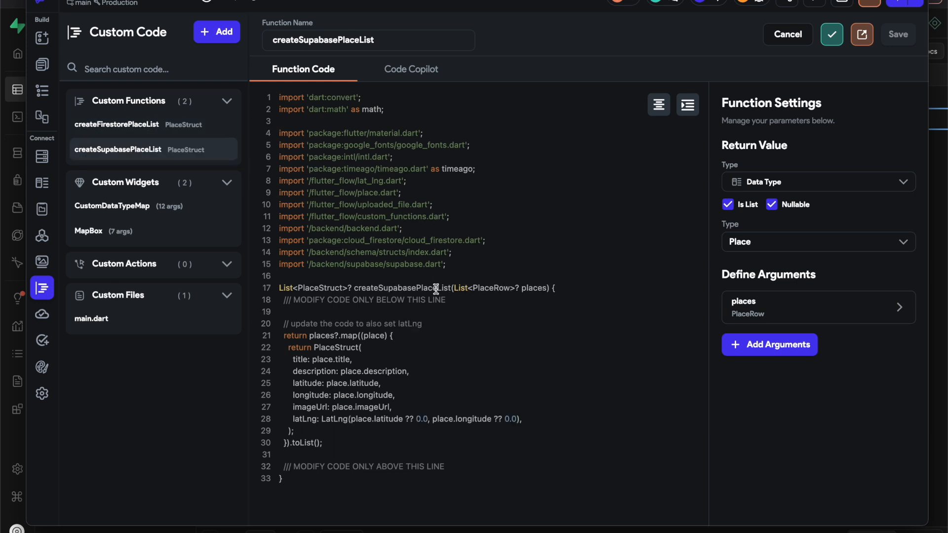
{"action": "mouse_move", "coordinate": [413, 279]}
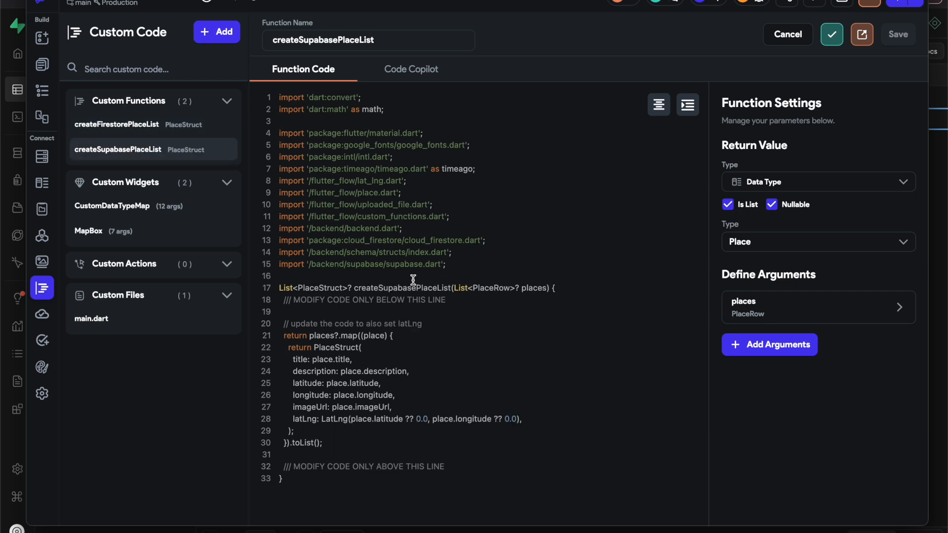
{"action": "left_click", "coordinate": [818, 307]}
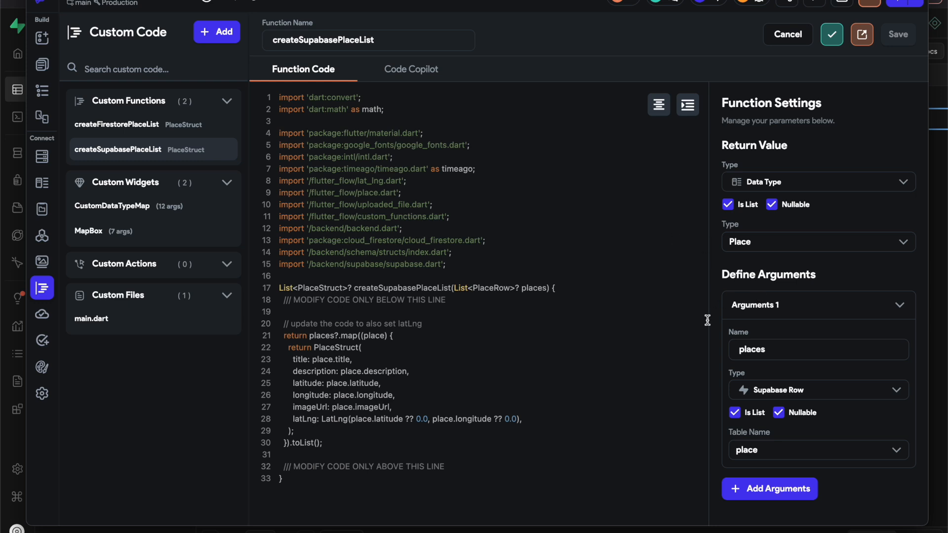
{"action": "mouse_move", "coordinate": [753, 371]}
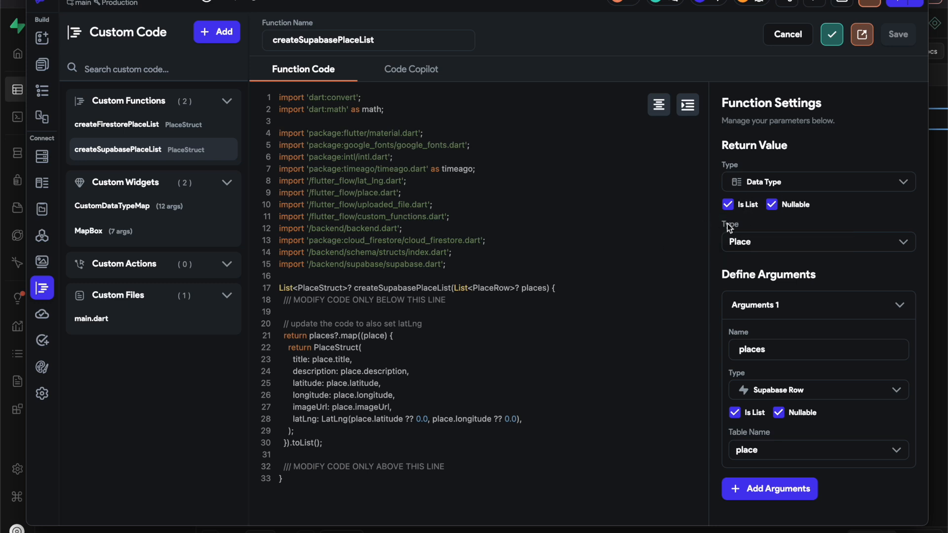
{"action": "mouse_move", "coordinate": [729, 228]}
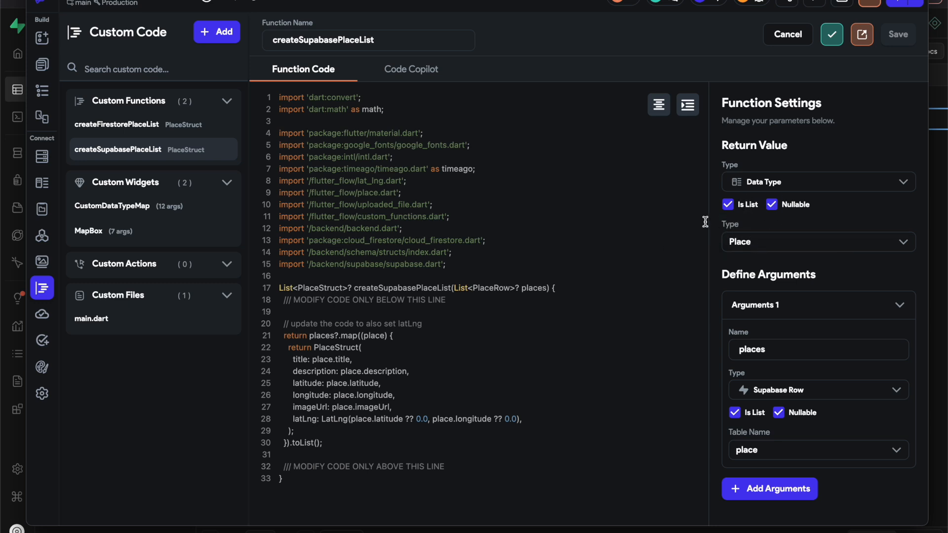
{"action": "double_click", "coordinate": [322, 336]}
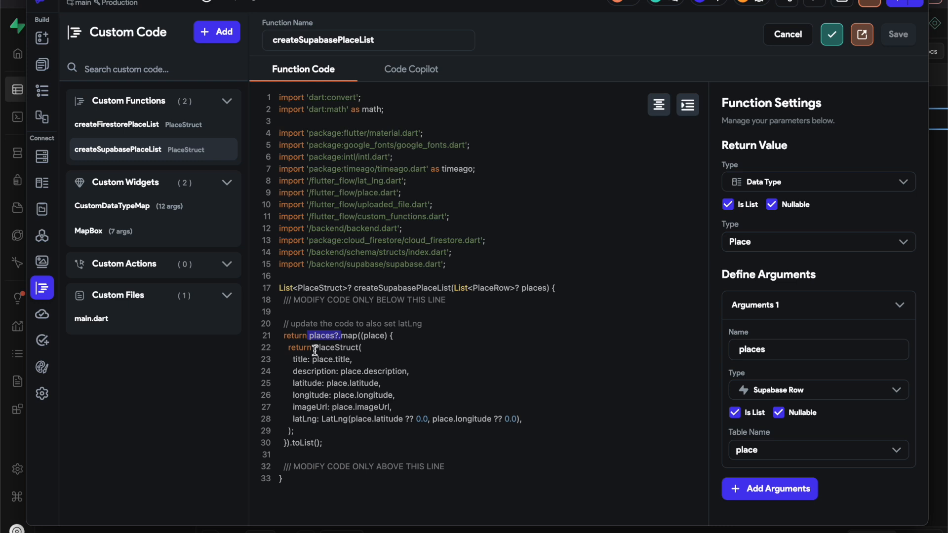
{"action": "double_click", "coordinate": [336, 348]}
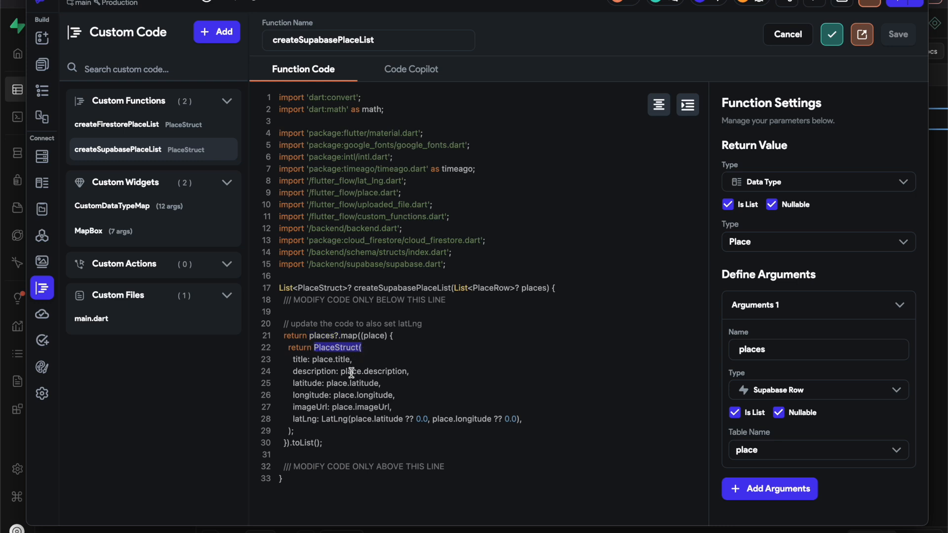
{"action": "mouse_move", "coordinate": [330, 422]}
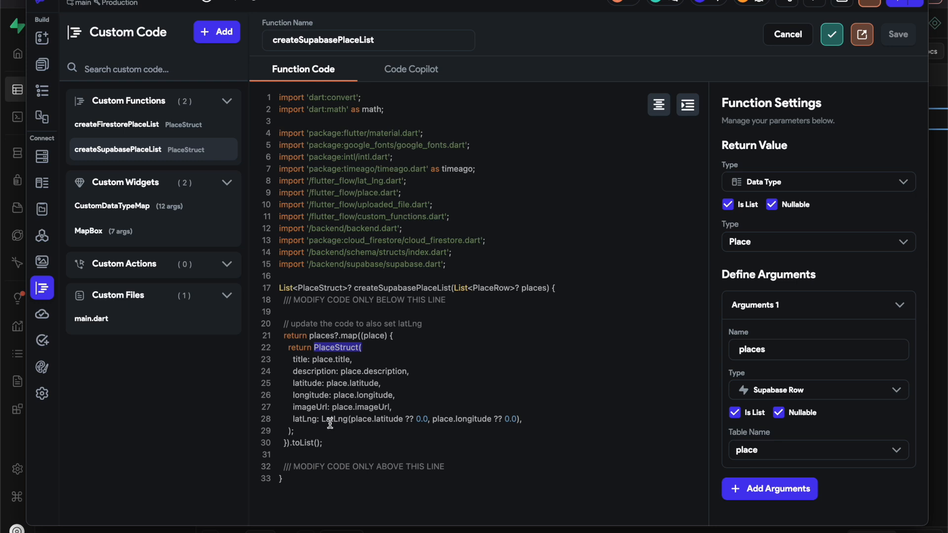
{"action": "left_click_drag", "start_coordinate": [322, 419], "coordinate": [518, 419]}
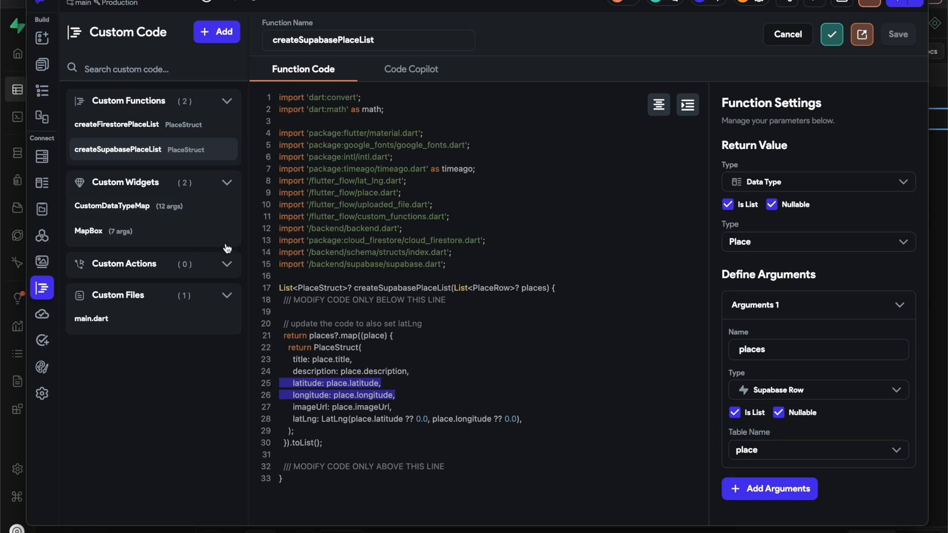
Show the project's pages and load DependencyPage in the page editor.
{"action": "left_click", "coordinate": [42, 64]}
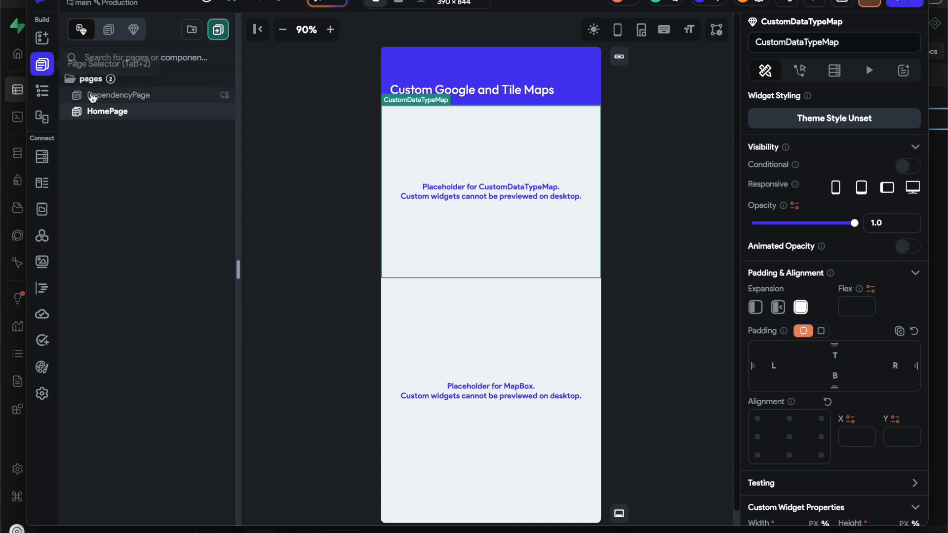
{"action": "left_click", "coordinate": [119, 95]}
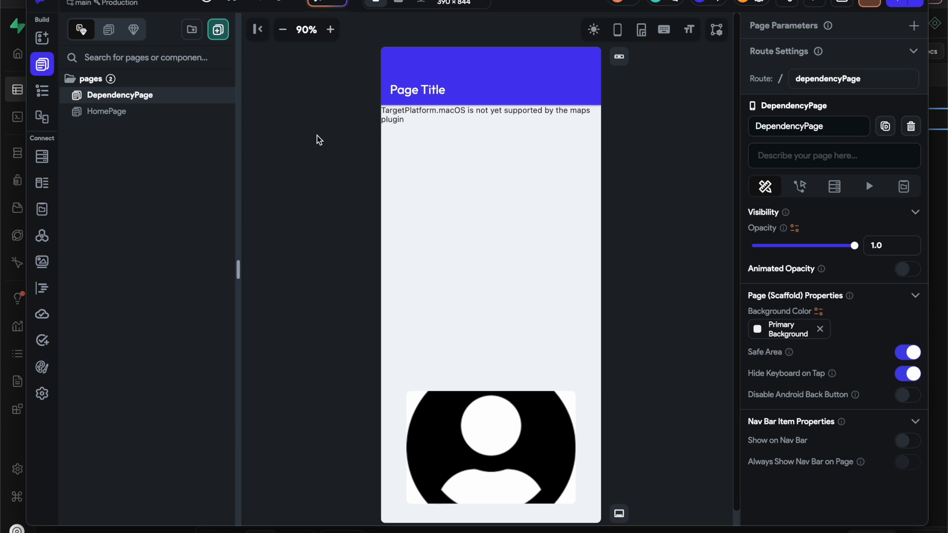
Select DependencyPage's placeholder image, then switch to HomePage.
{"action": "left_click", "coordinate": [490, 448]}
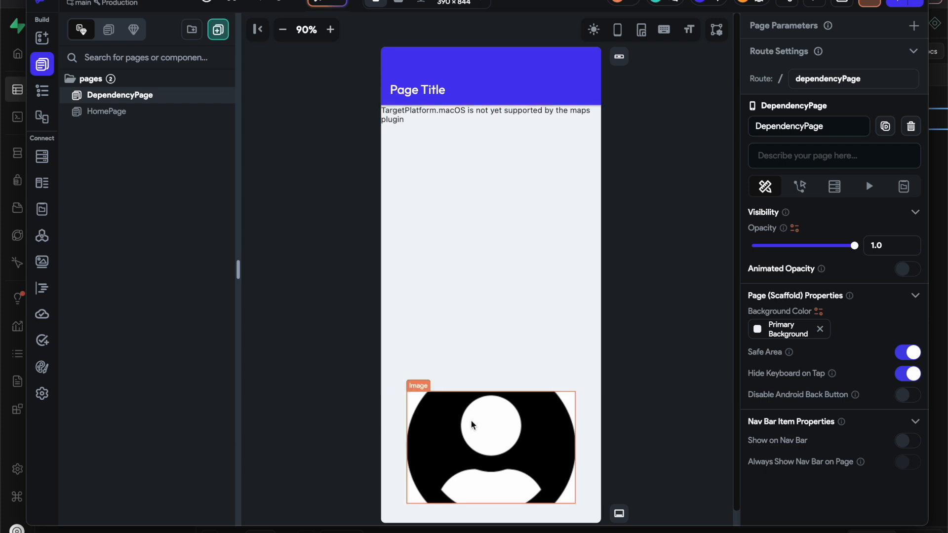
{"action": "left_click", "coordinate": [491, 448]}
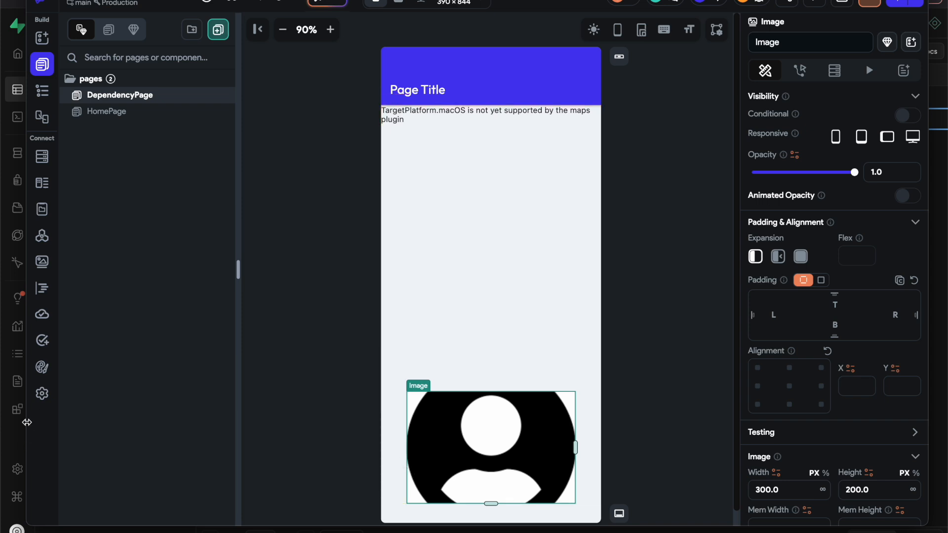
{"action": "mouse_move", "coordinate": [430, 452]}
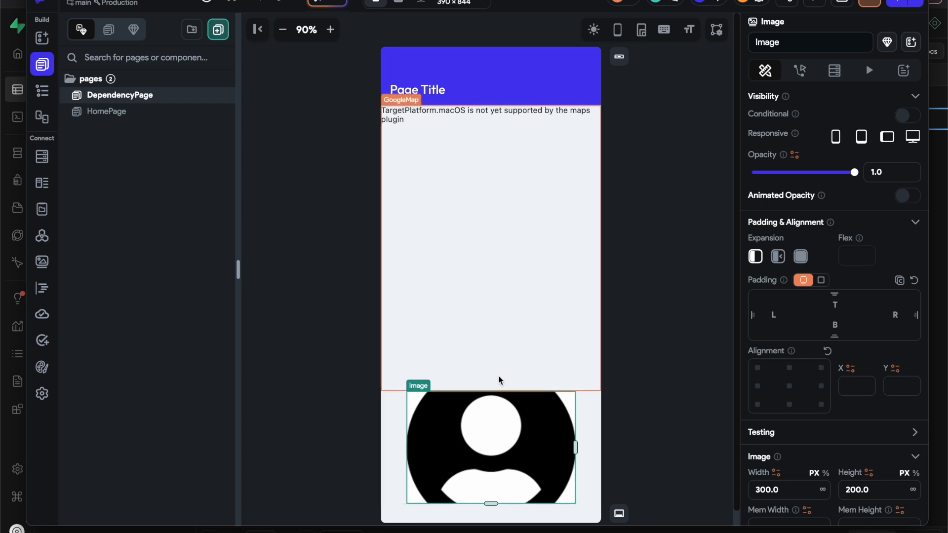
{"action": "mouse_move", "coordinate": [530, 244]}
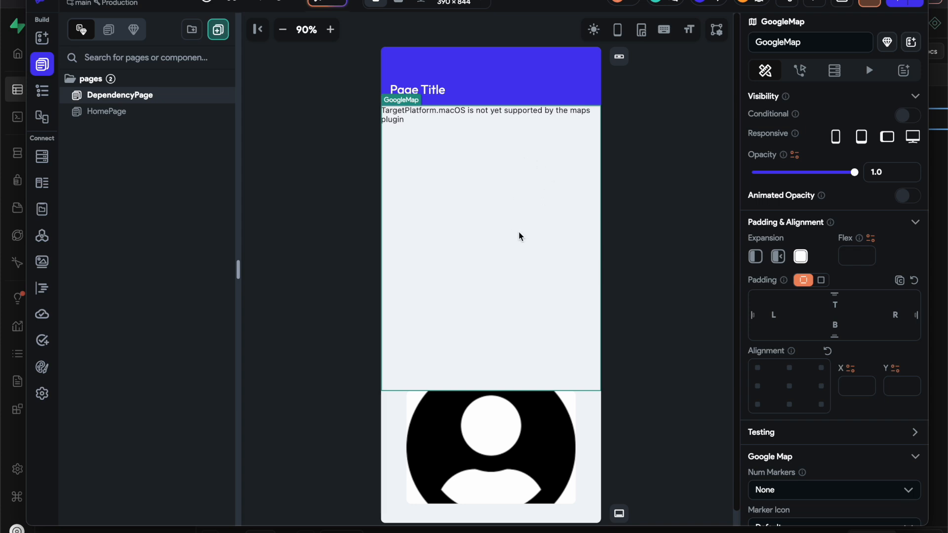
{"action": "mouse_move", "coordinate": [512, 312]}
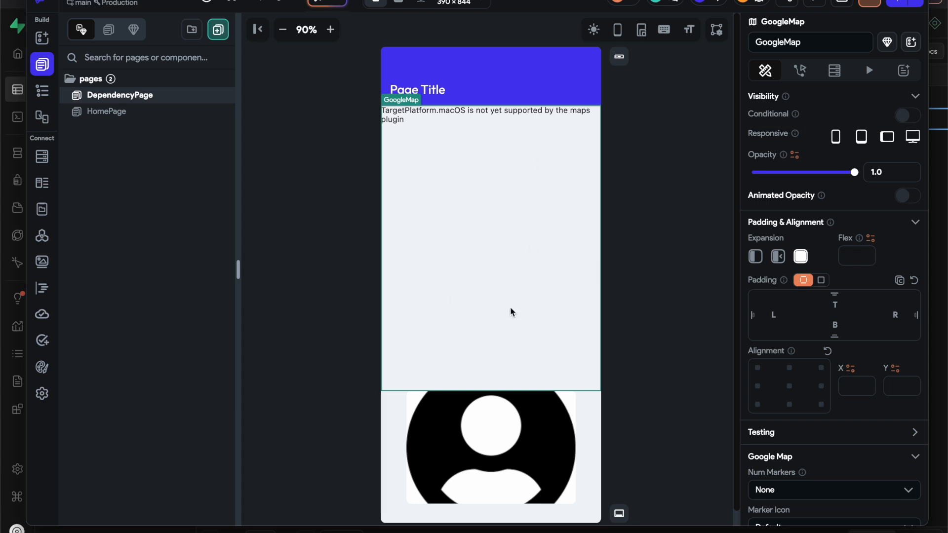
{"action": "mouse_move", "coordinate": [417, 333]}
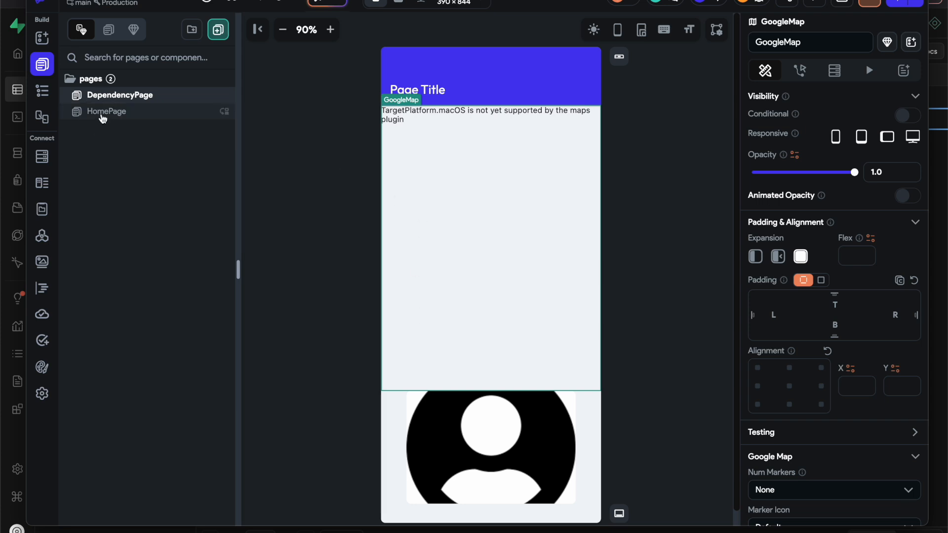
{"action": "left_click", "coordinate": [106, 112]}
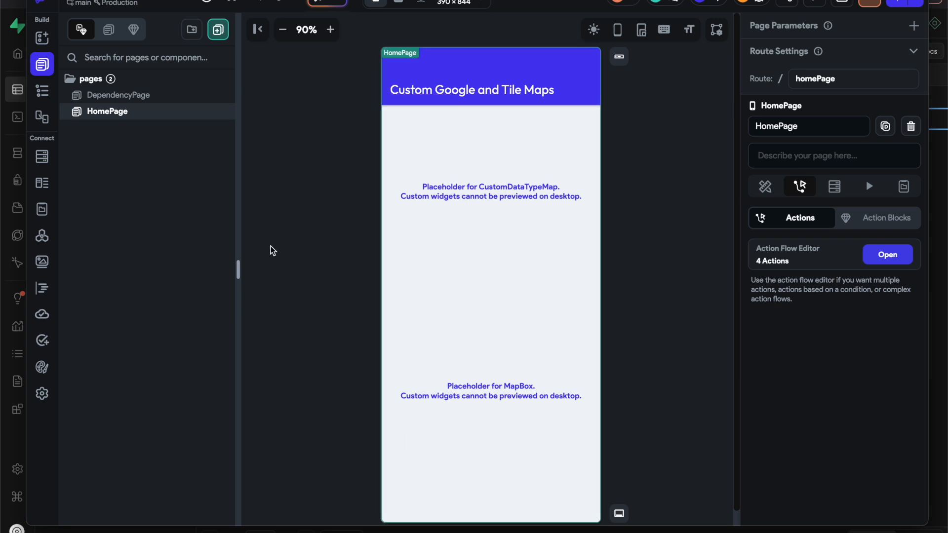
{"action": "mouse_move", "coordinate": [713, 144]}
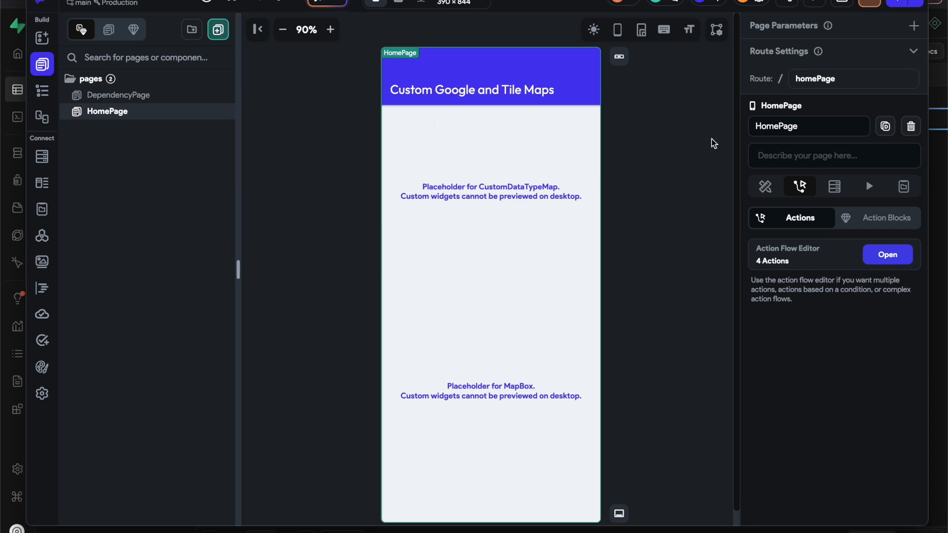
Show HomePage's page state and the CustomDataTypeMap places binding to dataTypeItems.
{"action": "left_click", "coordinate": [904, 186]}
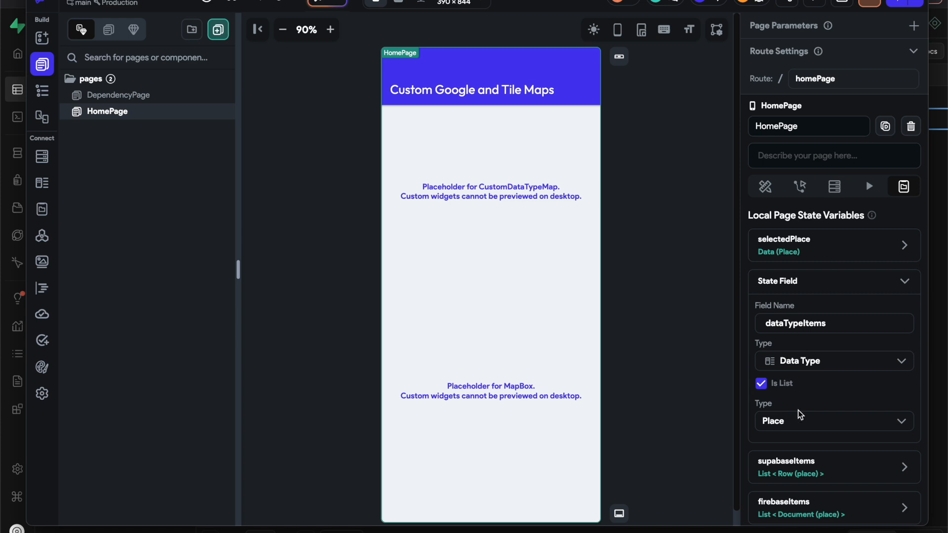
{"action": "mouse_move", "coordinate": [799, 187]}
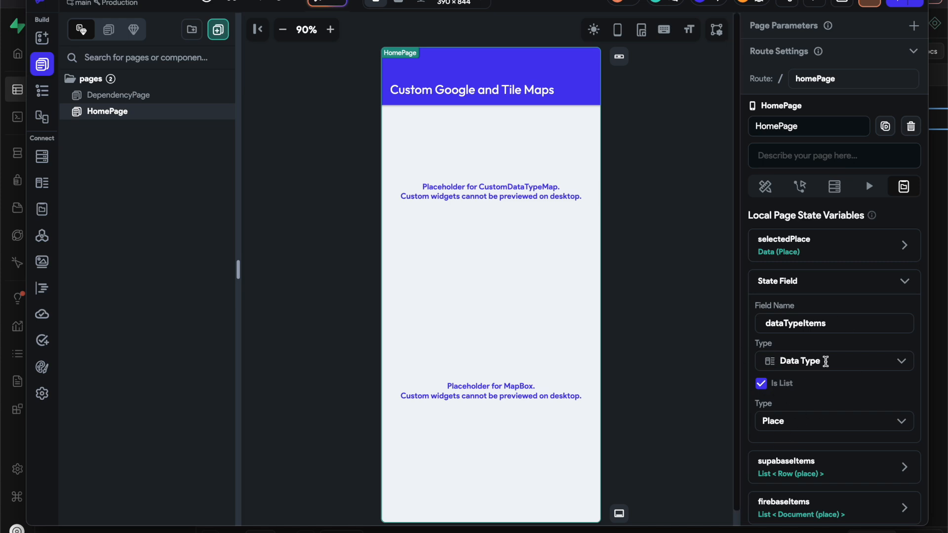
{"action": "left_click", "coordinate": [491, 393]}
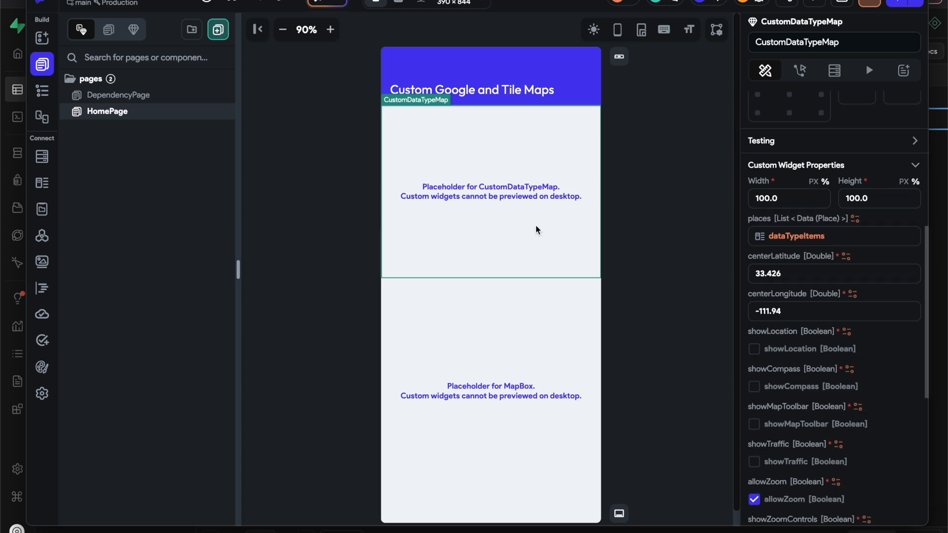
{"action": "mouse_move", "coordinate": [817, 252]}
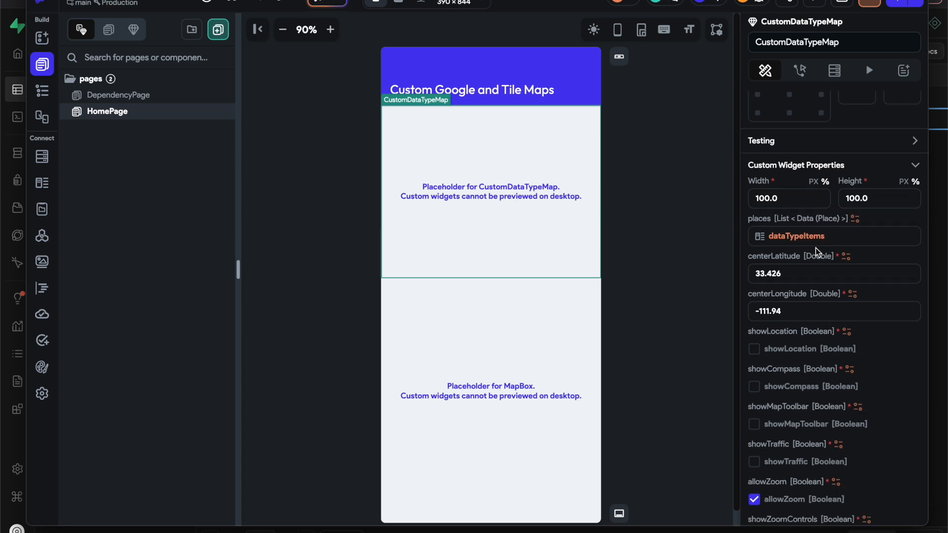
{"action": "scroll", "scroll_direction": "down", "scroll_amount": 3}
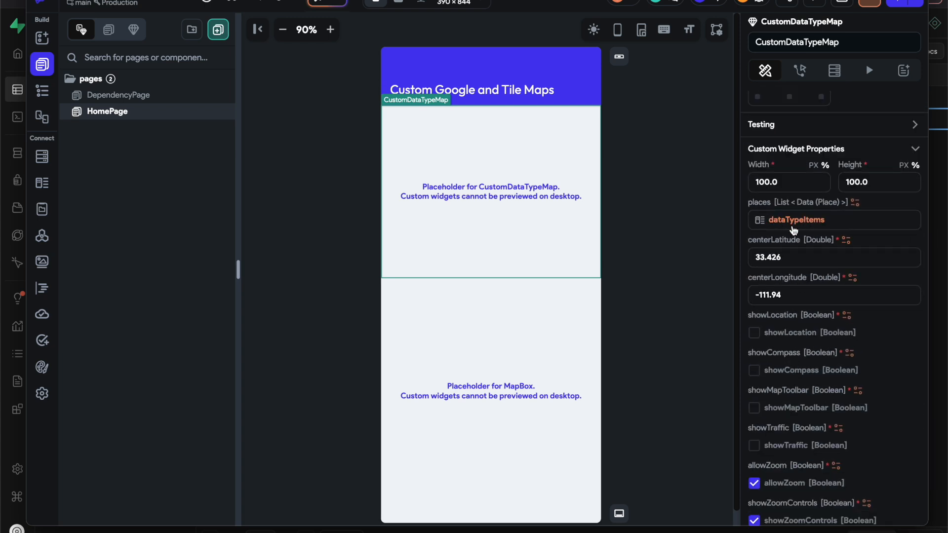
{"action": "mouse_move", "coordinate": [768, 204]}
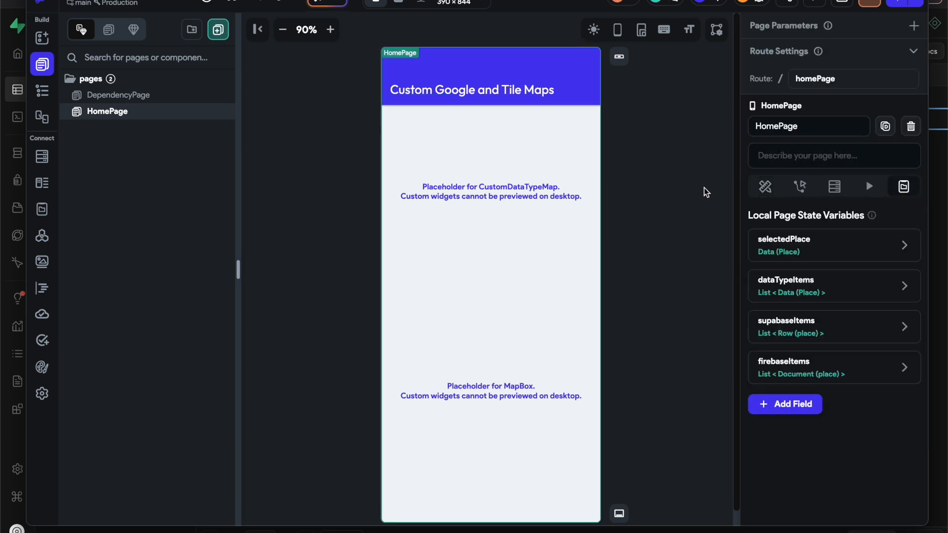
Select the HomePage root widget and enter its on-load action flow.
{"action": "left_click", "coordinate": [799, 187]}
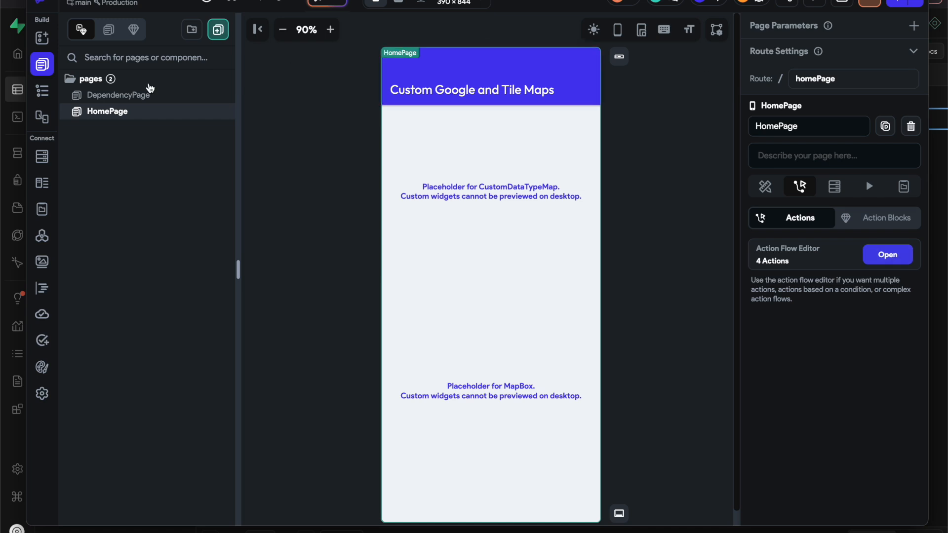
{"action": "left_click", "coordinate": [42, 90]}
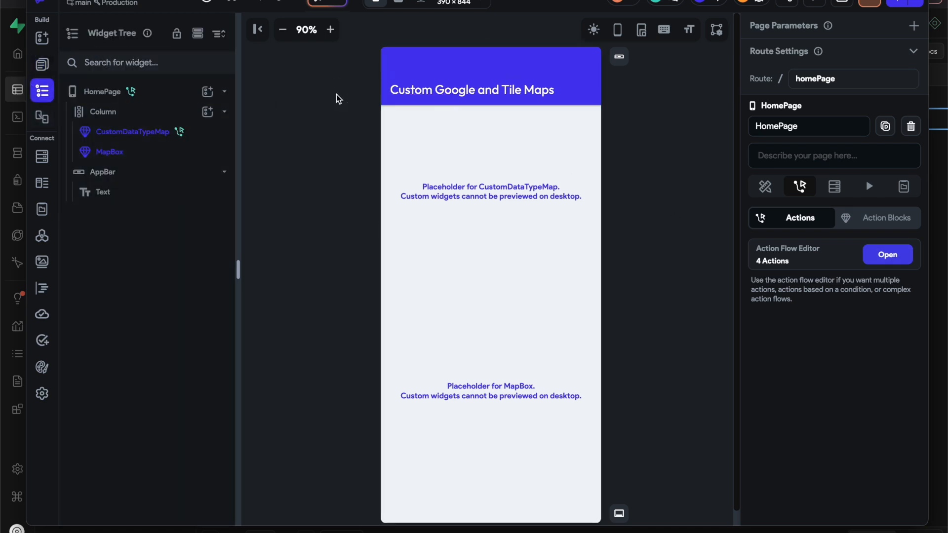
{"action": "mouse_move", "coordinate": [633, 218]}
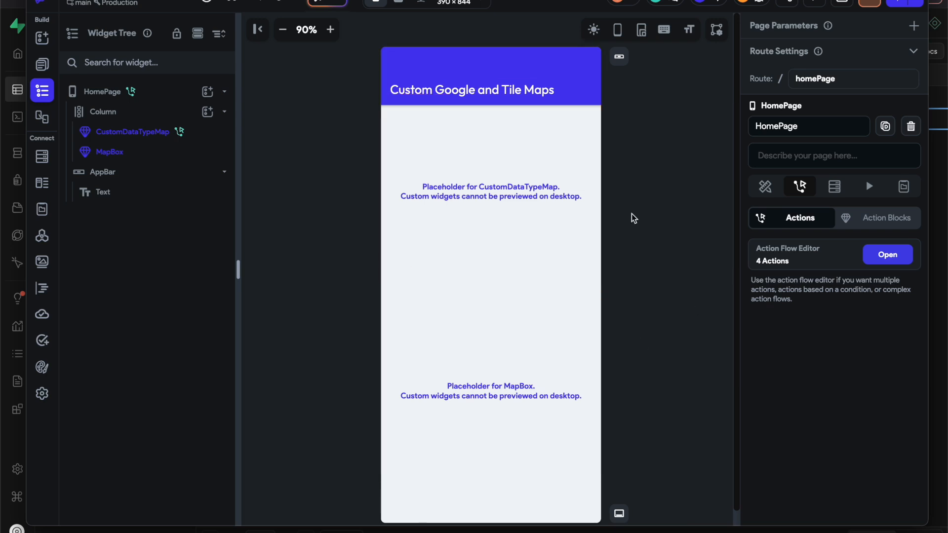
{"action": "left_click", "coordinate": [102, 91]}
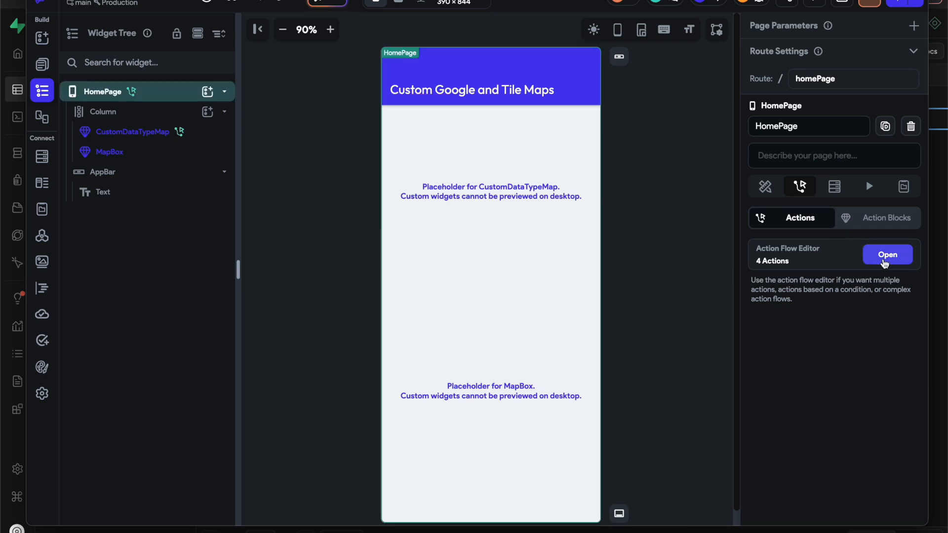
{"action": "left_click", "coordinate": [887, 255]}
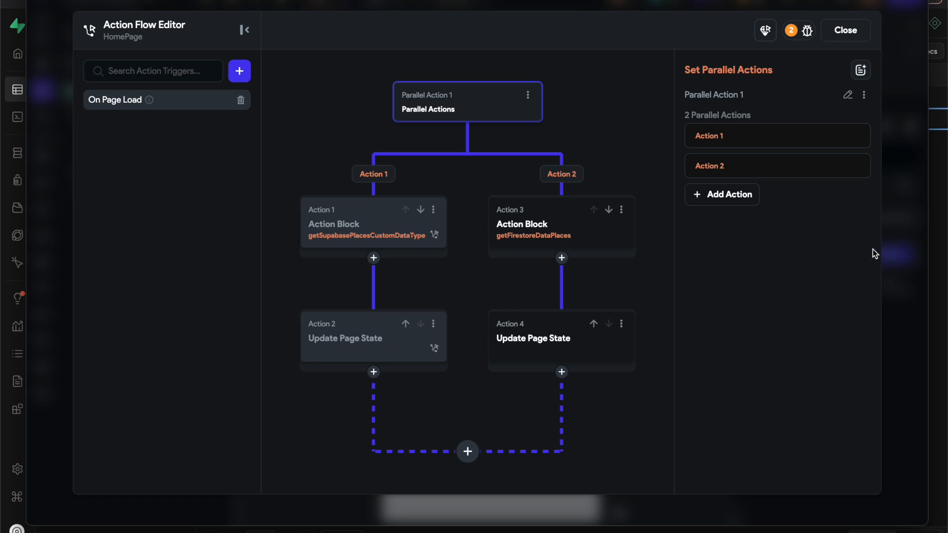
{"action": "mouse_move", "coordinate": [455, 198]}
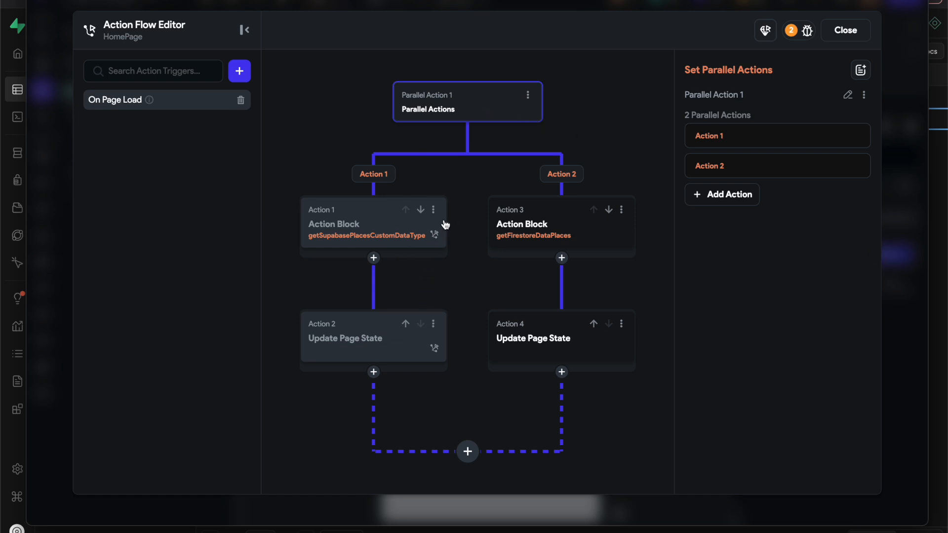
Disable the Firestore block, enable Update Page State after the Supabase block, and view getSupabasePlacesCustomDataType.
{"action": "left_click", "coordinate": [621, 209]}
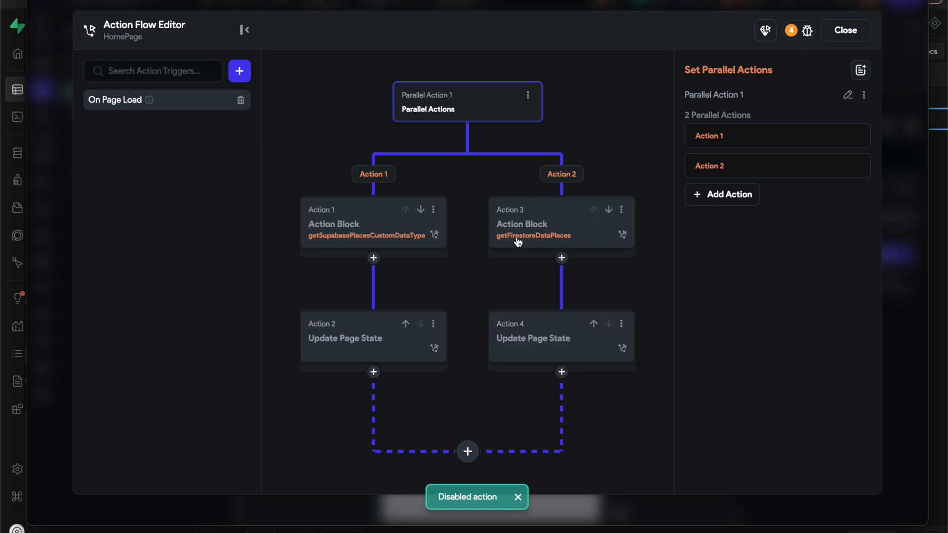
{"action": "left_click", "coordinate": [432, 210]}
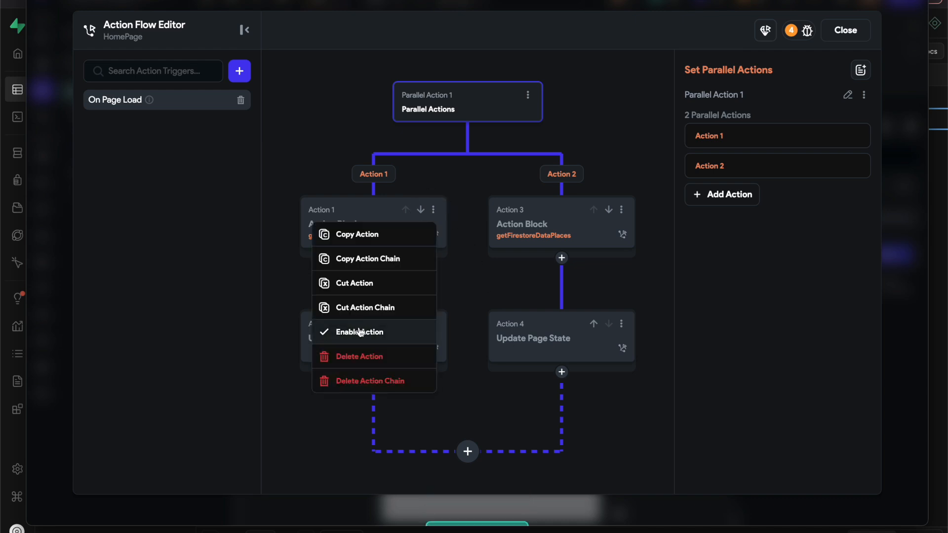
{"action": "left_click", "coordinate": [357, 332]}
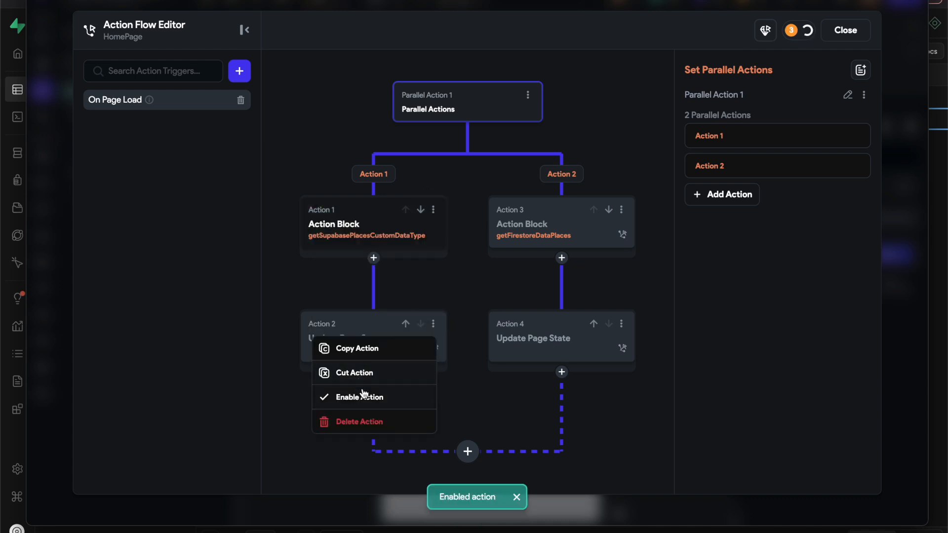
{"action": "left_click", "coordinate": [374, 228]}
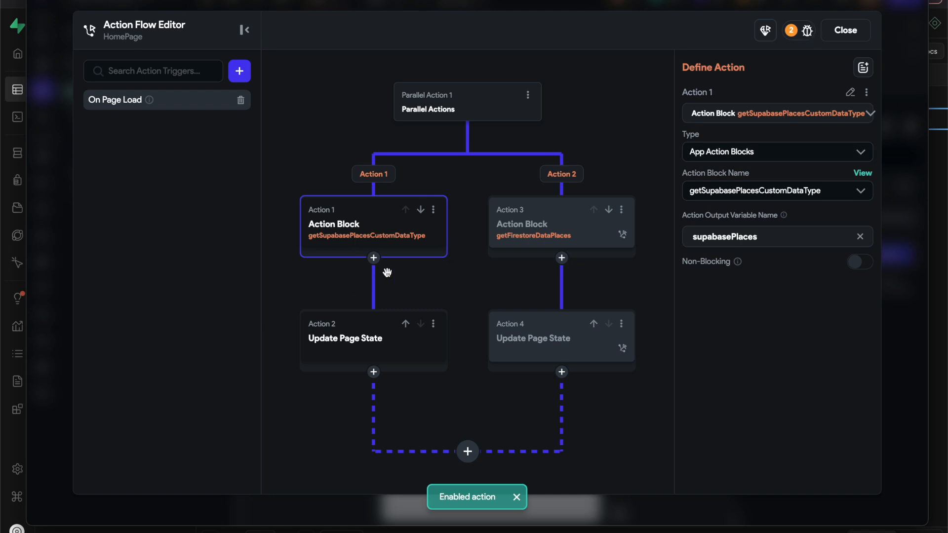
{"action": "mouse_move", "coordinate": [287, 331]}
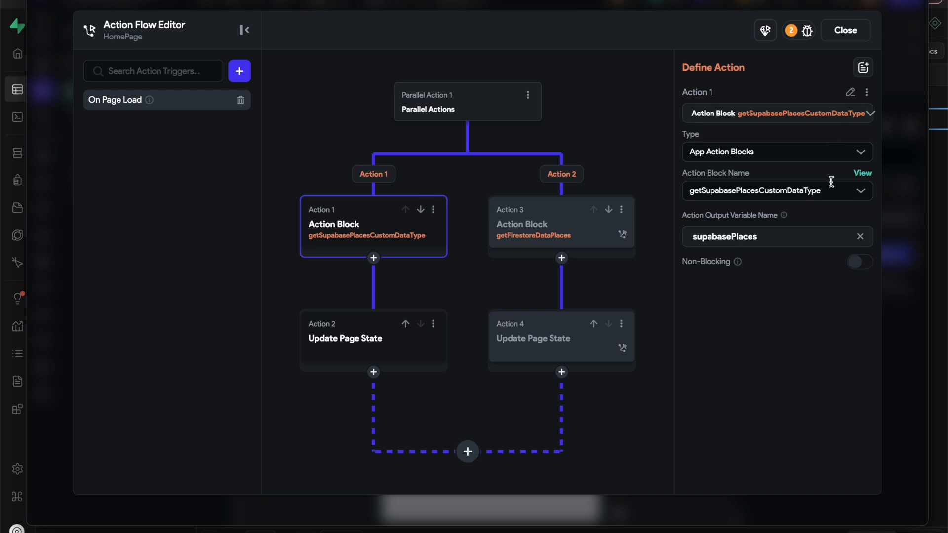
{"action": "mouse_move", "coordinate": [864, 177]}
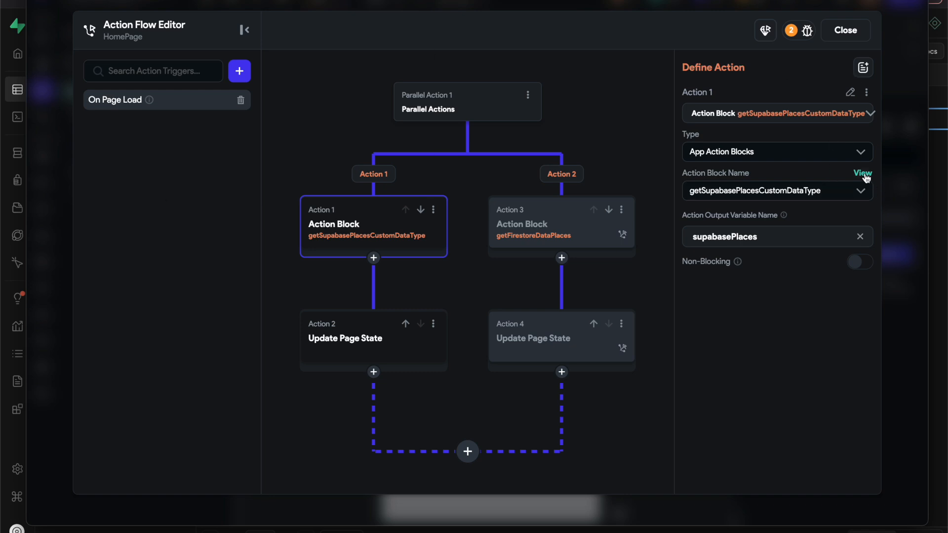
{"action": "left_click", "coordinate": [861, 174]}
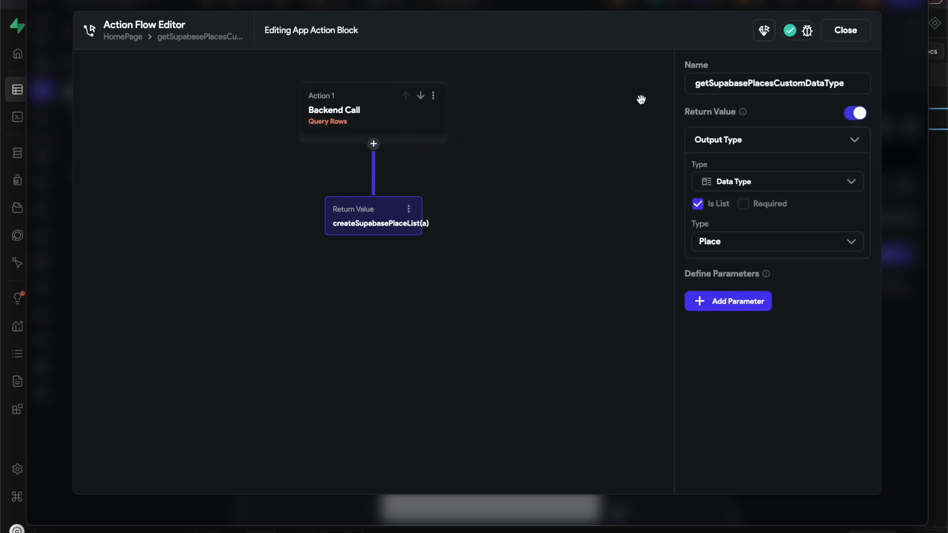
Inspect the block's backend query of the place table and its first Order By rule.
{"action": "left_click", "coordinate": [373, 112]}
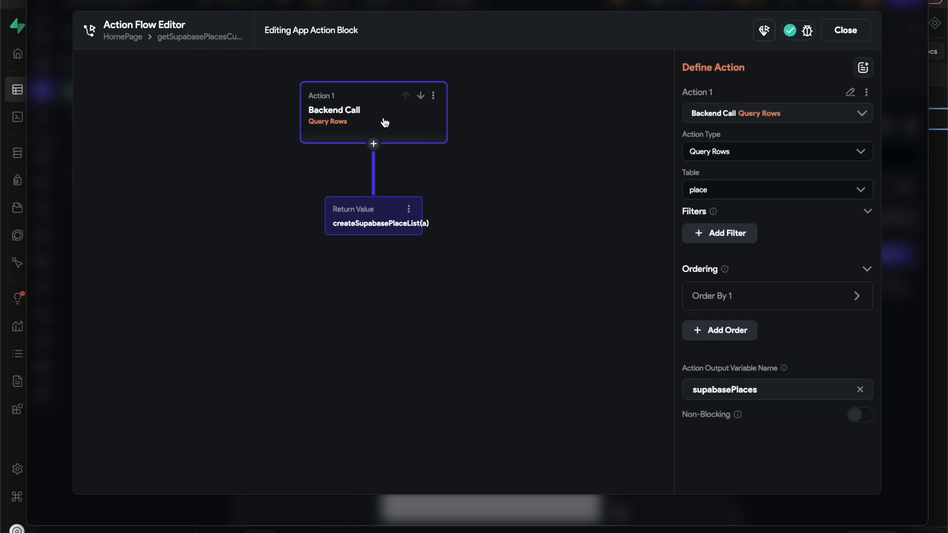
{"action": "mouse_move", "coordinate": [814, 121]}
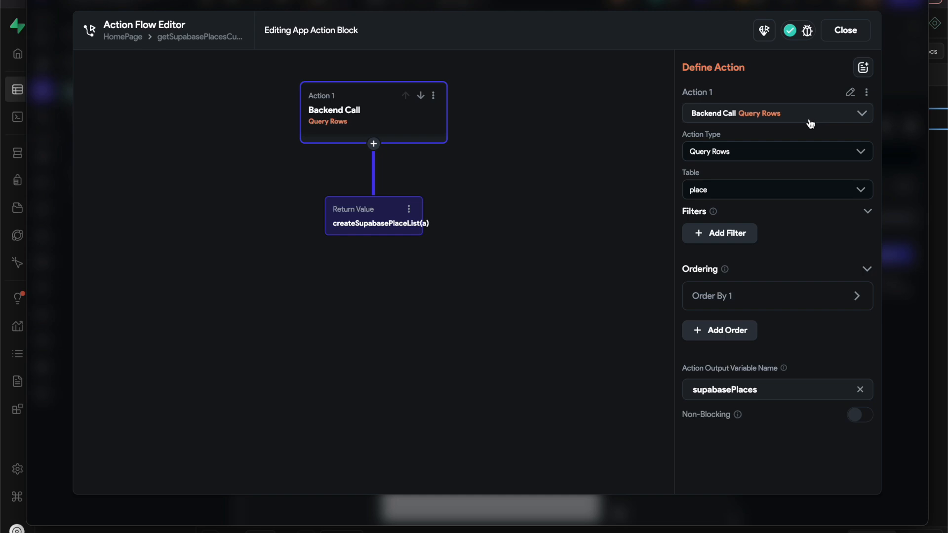
{"action": "mouse_move", "coordinate": [718, 179]}
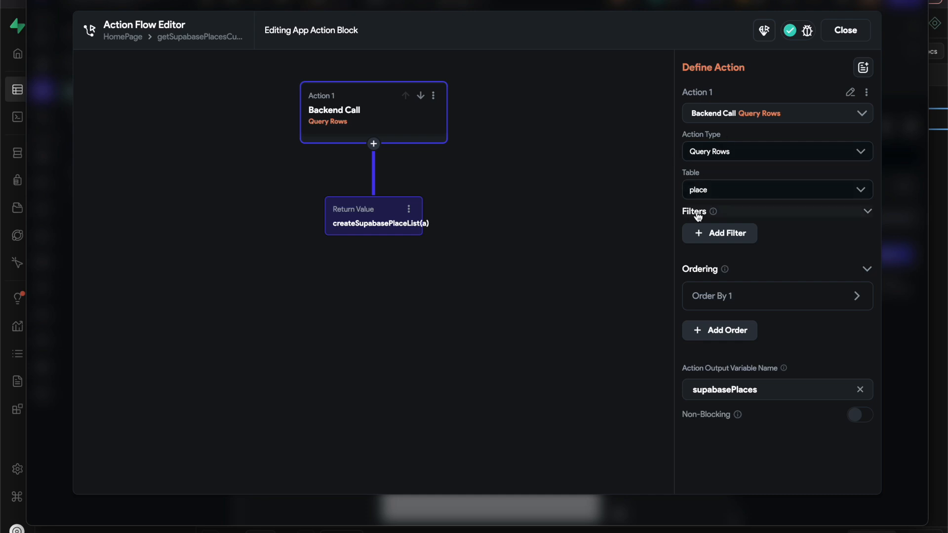
{"action": "left_click", "coordinate": [777, 296]}
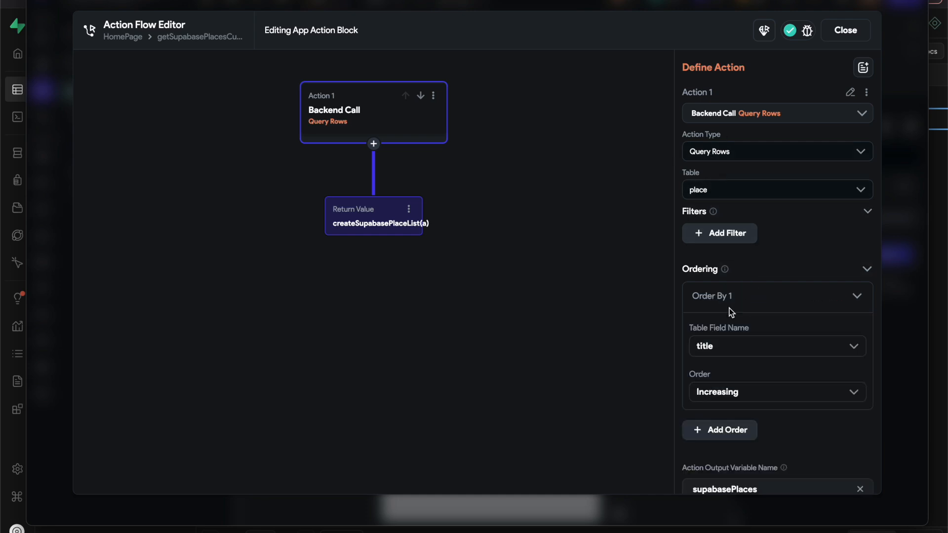
{"action": "scroll", "scroll_direction": "down", "scroll_amount": 3}
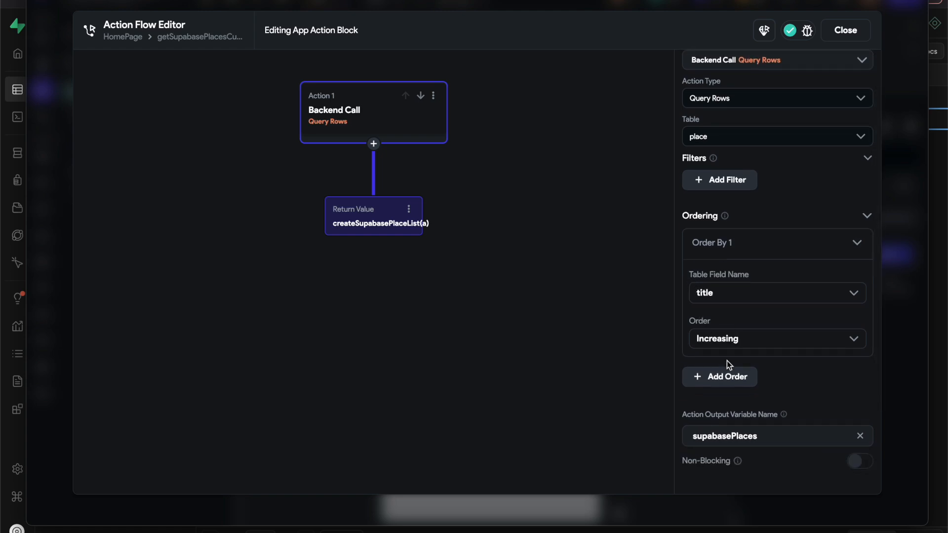
Return to the block's settings and select its Return Value step.
{"action": "double_click", "coordinate": [722, 435]}
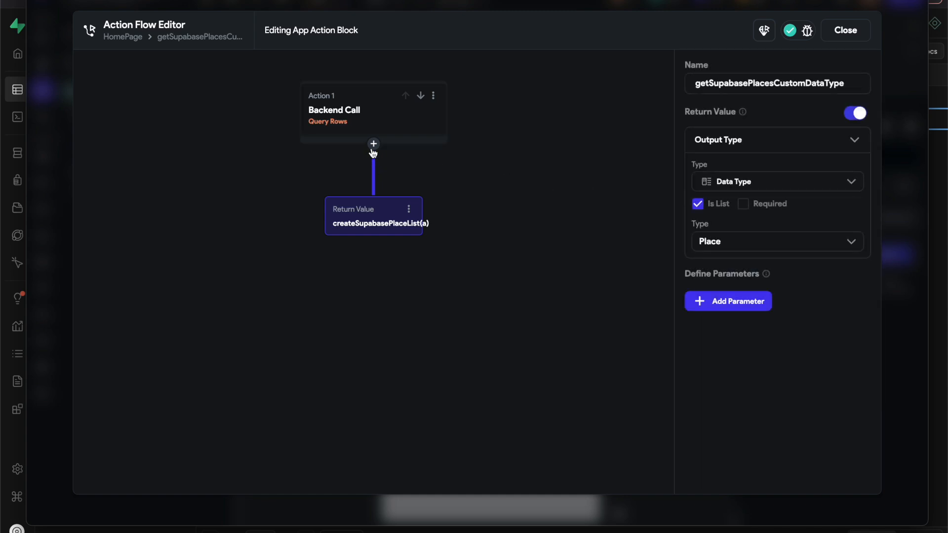
{"action": "left_click", "coordinate": [373, 143]}
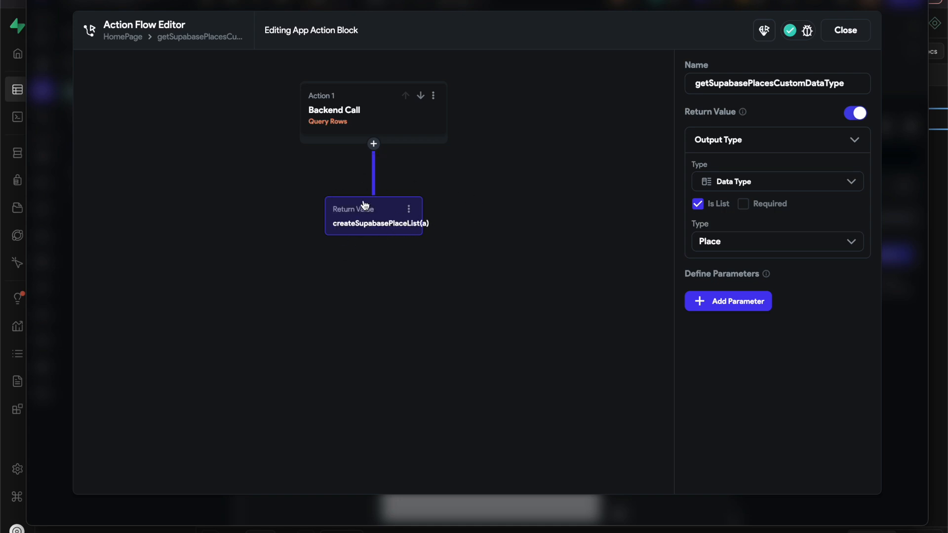
{"action": "left_click", "coordinate": [374, 217]}
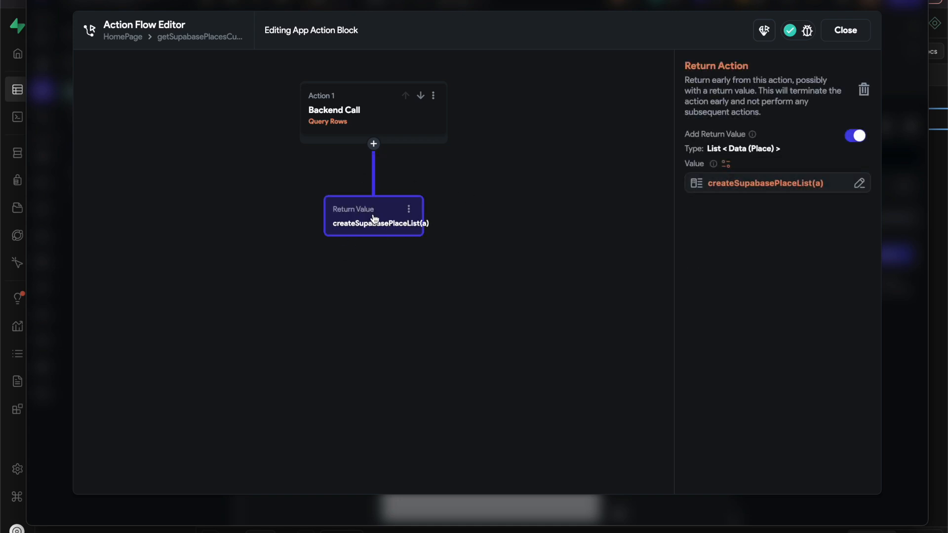
{"action": "mouse_move", "coordinate": [830, 154]}
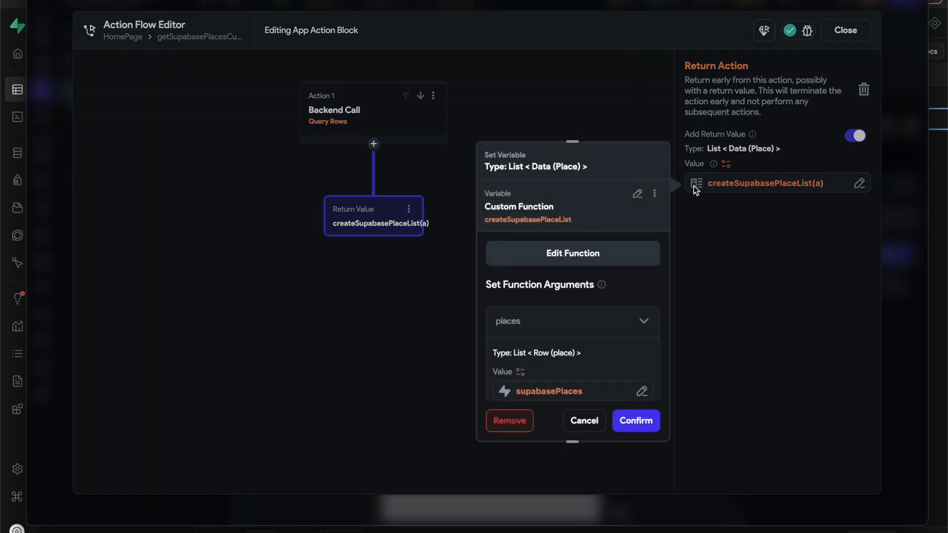
Set the return value to createSupabasePlaceList with supabasePlaces as places, then reselect the Supabase step on HomePage.
{"action": "left_click", "coordinate": [510, 421]}
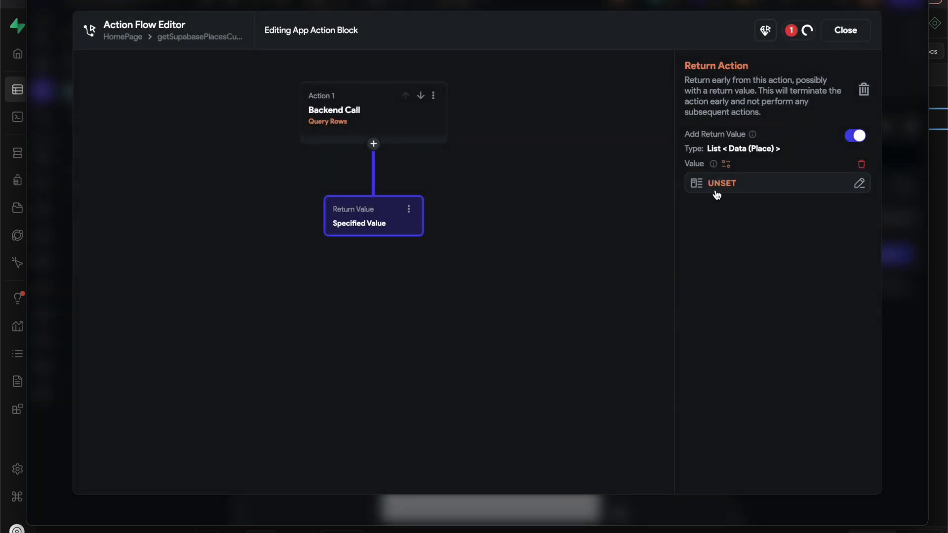
{"action": "left_click", "coordinate": [721, 183]}
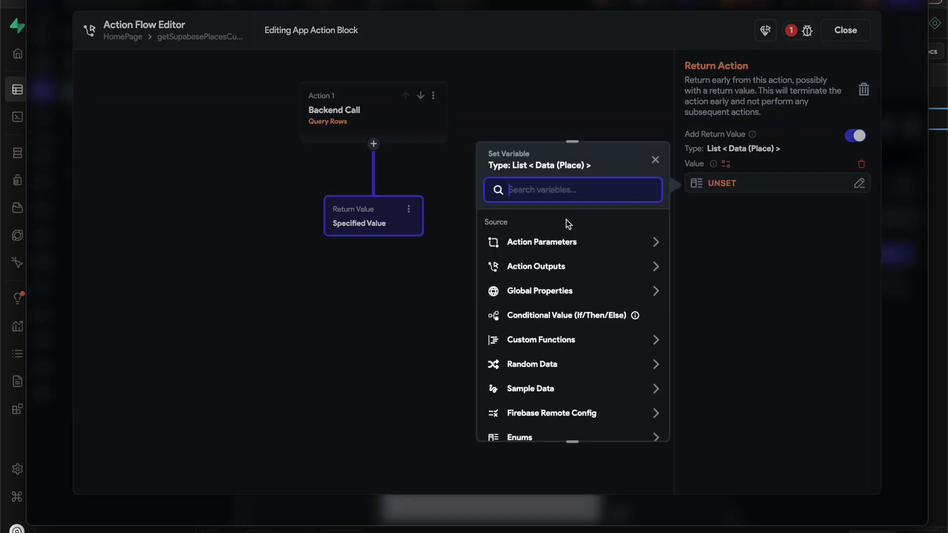
{"action": "scroll", "scroll_direction": "down", "scroll_amount": 3}
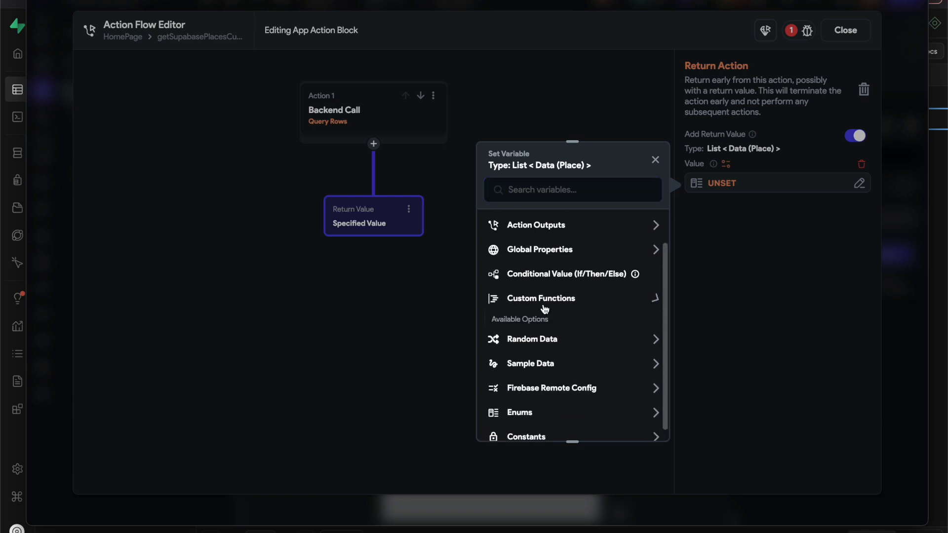
{"action": "left_click", "coordinate": [540, 298]}
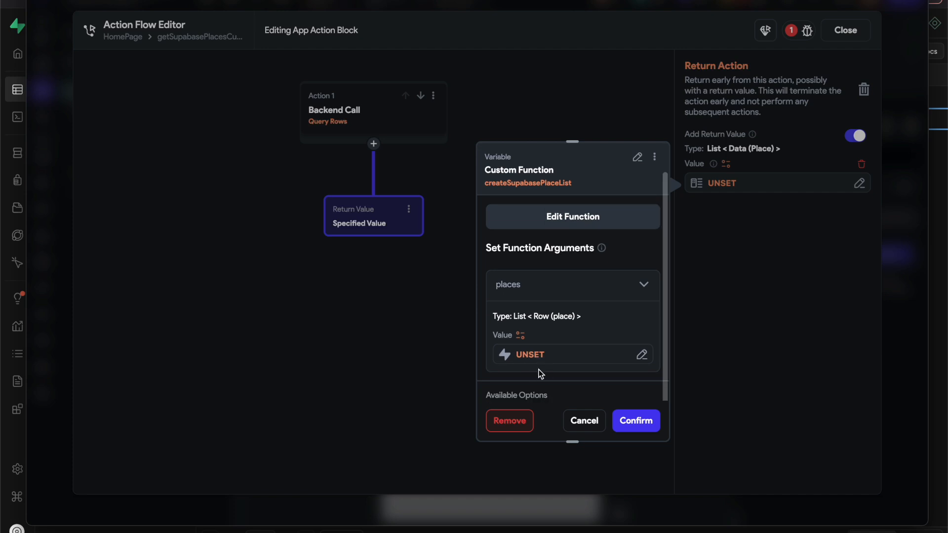
{"action": "left_click", "coordinate": [572, 355]}
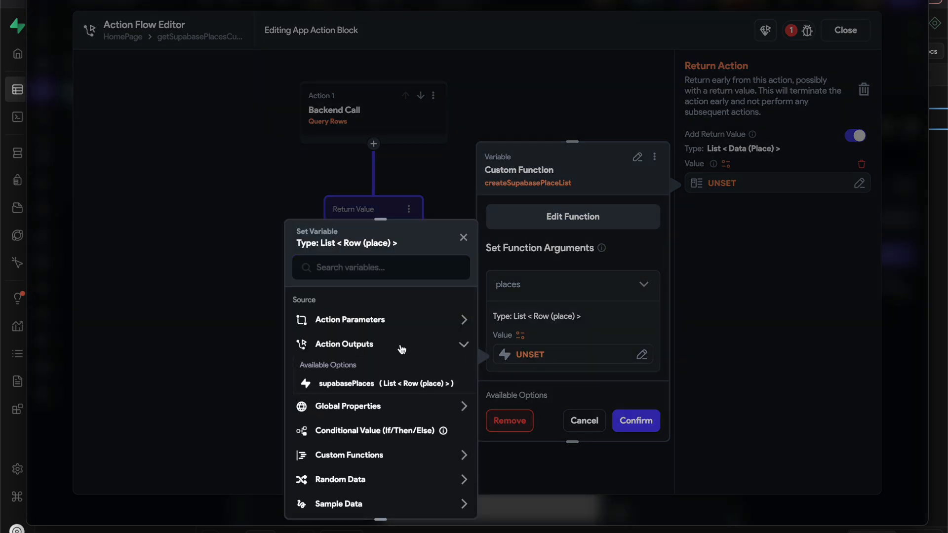
{"action": "left_click", "coordinate": [347, 384]}
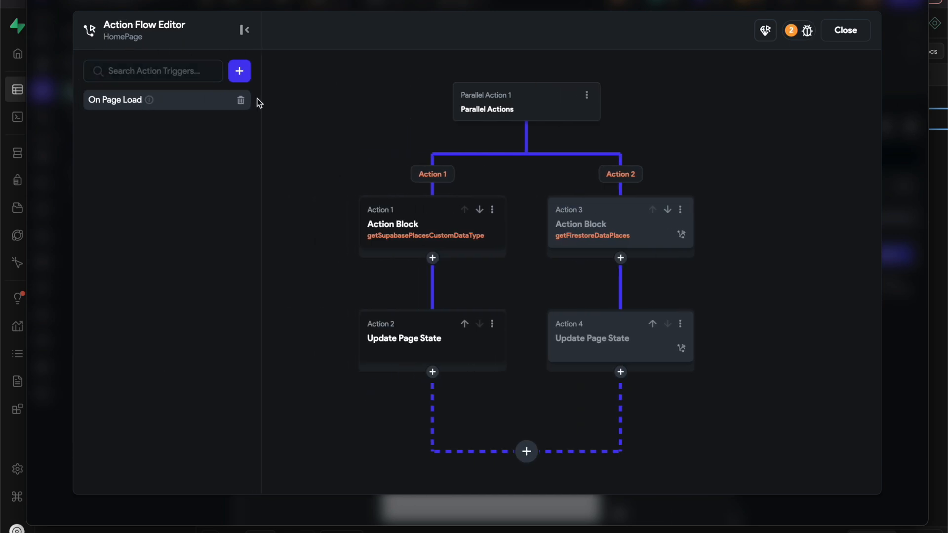
{"action": "left_click", "coordinate": [392, 224]}
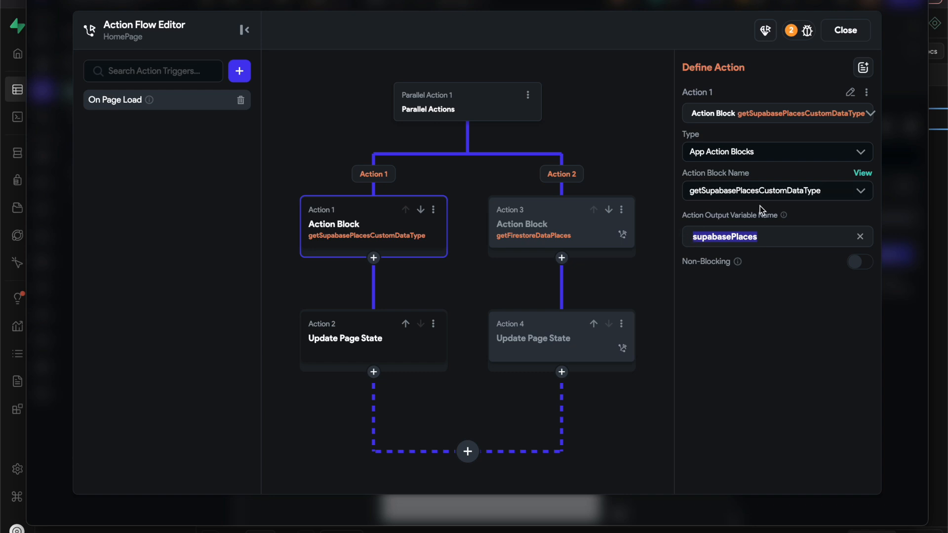
{"action": "mouse_move", "coordinate": [787, 241]}
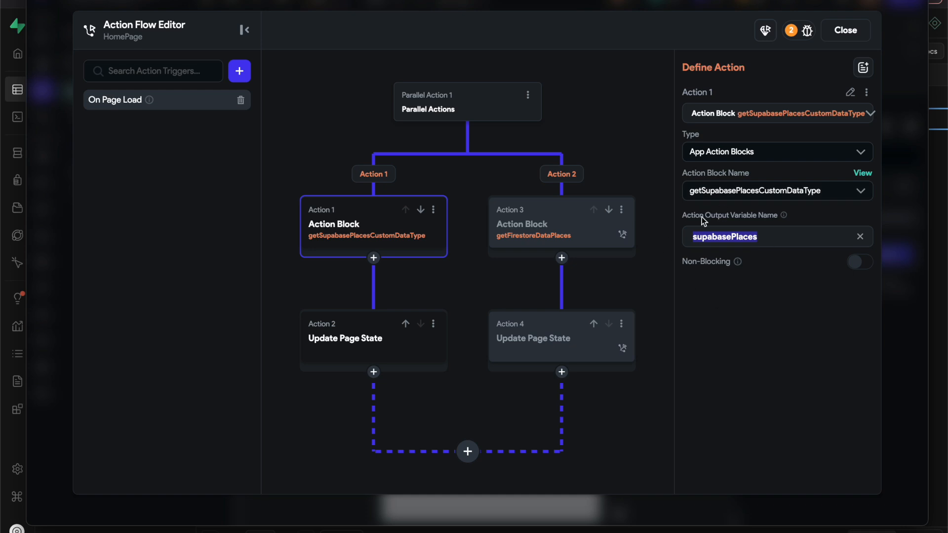
{"action": "mouse_move", "coordinate": [764, 267]}
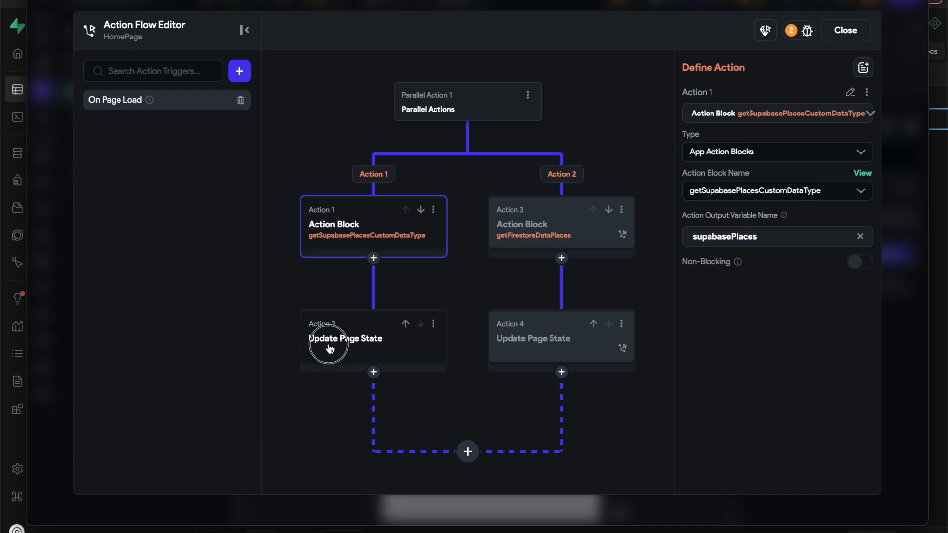
Set Update Page State to assign supabasePlaces to dataTypeItems and leave the action flow editor.
{"action": "left_click", "coordinate": [345, 339]}
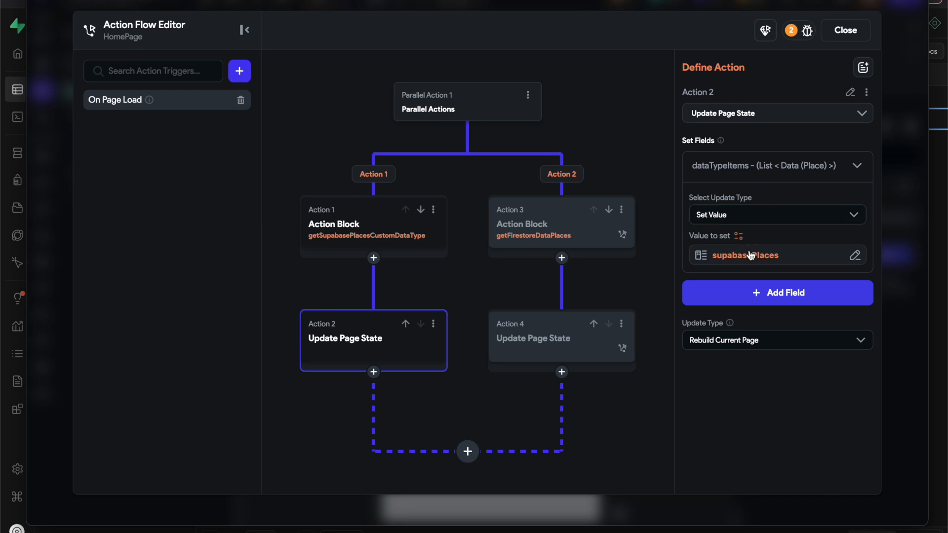
{"action": "left_click", "coordinate": [745, 255]}
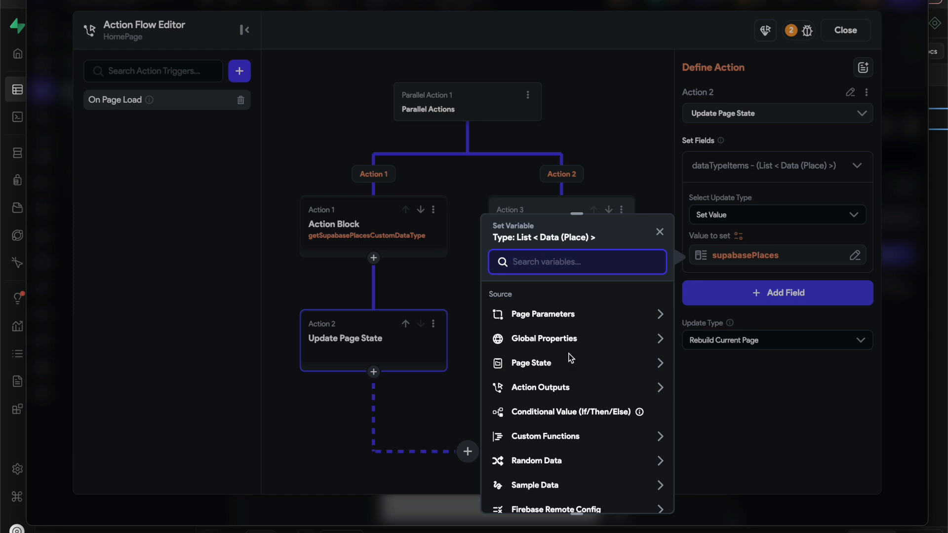
{"action": "left_click", "coordinate": [541, 387]}
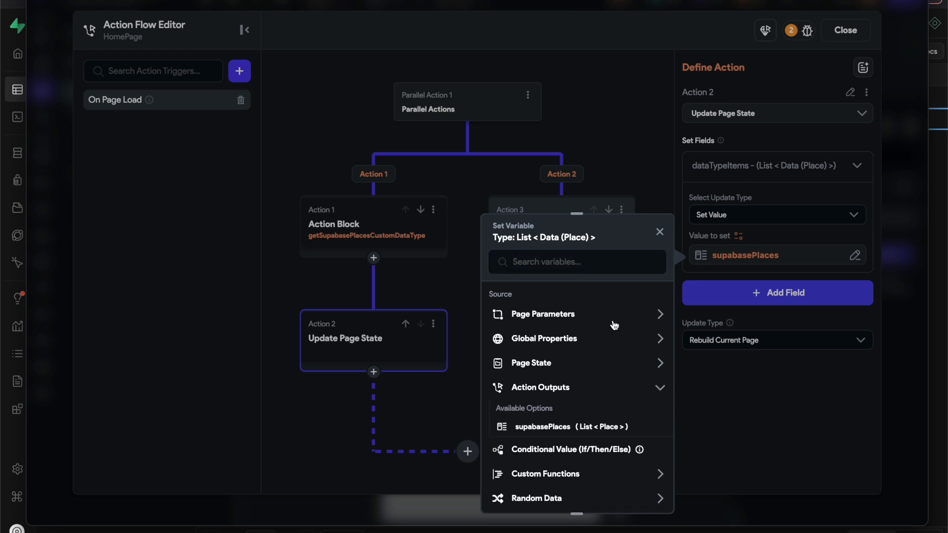
{"action": "left_click", "coordinate": [660, 231]}
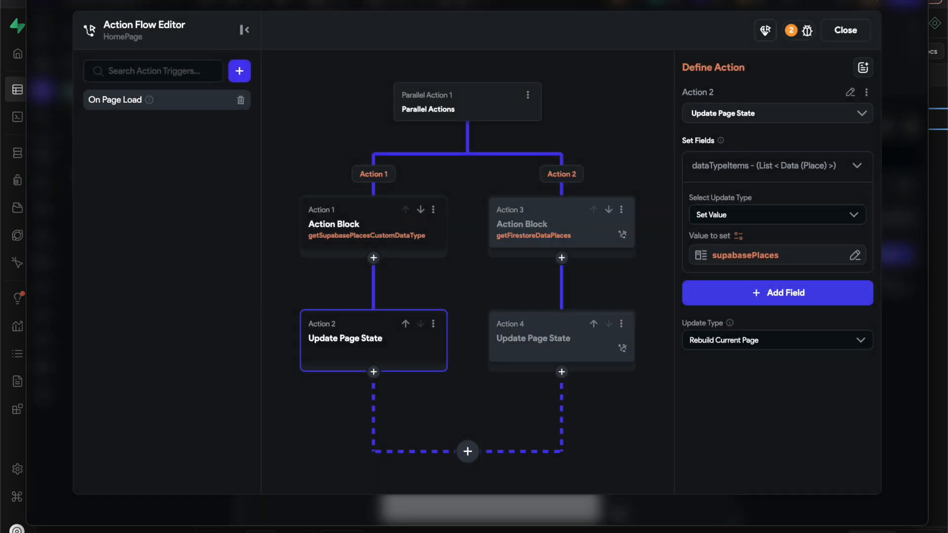
{"action": "left_click", "coordinate": [845, 30]}
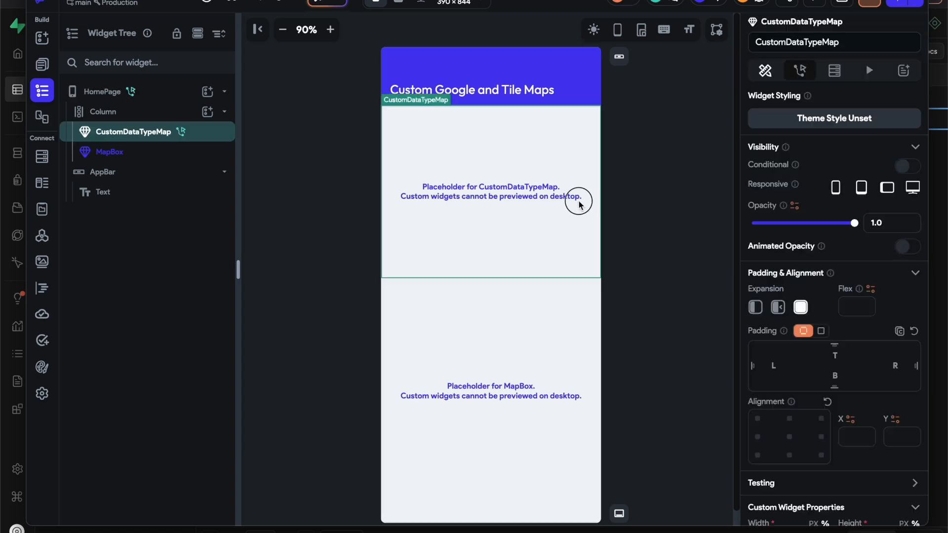
Select the HomePage page itself to show its four page actions.
{"action": "left_click", "coordinate": [102, 91]}
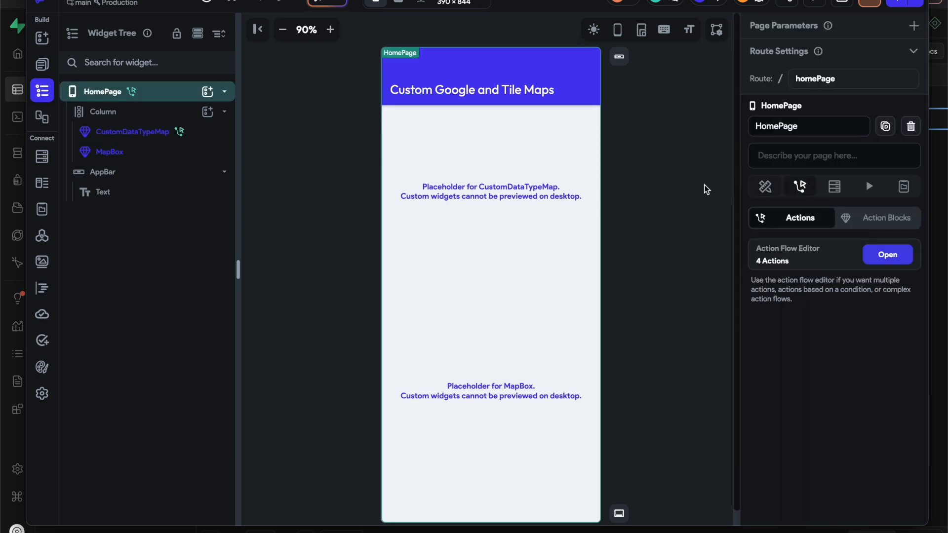
{"action": "mouse_move", "coordinate": [780, 214]}
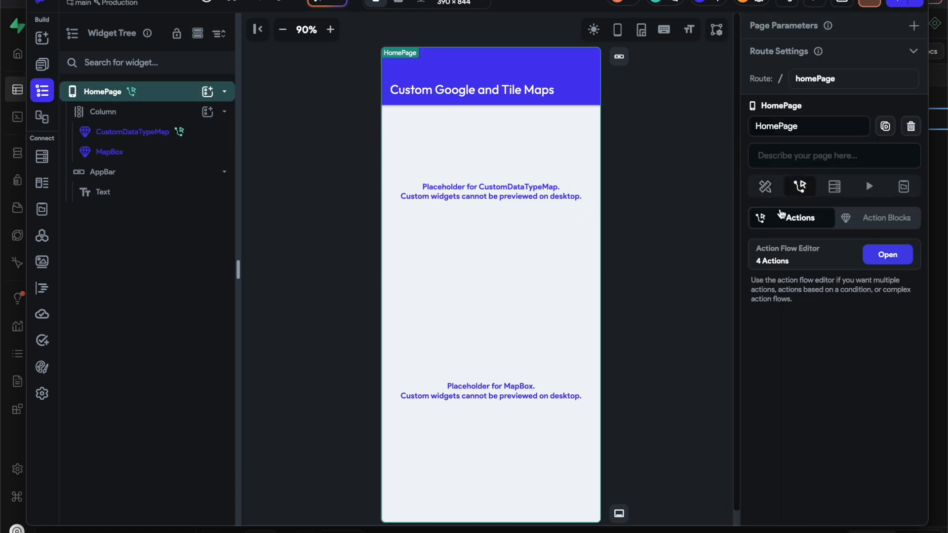